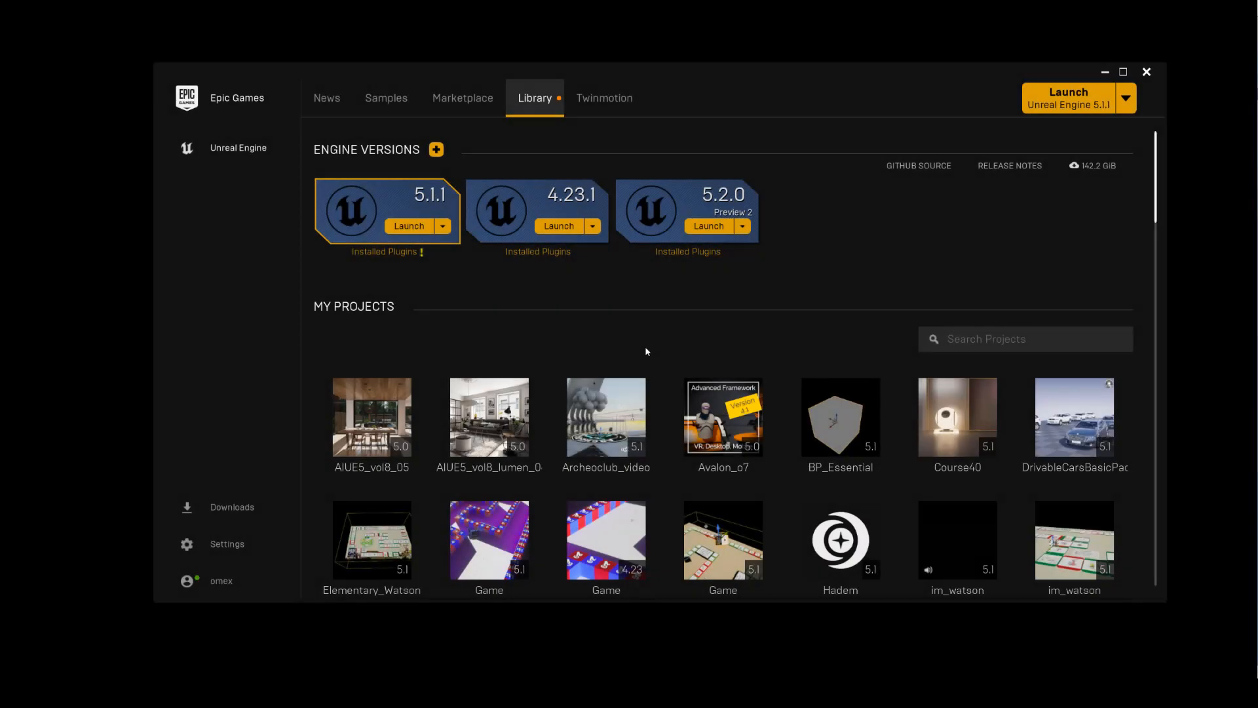
{"action": "mouse_move", "coordinate": [614, 331]}
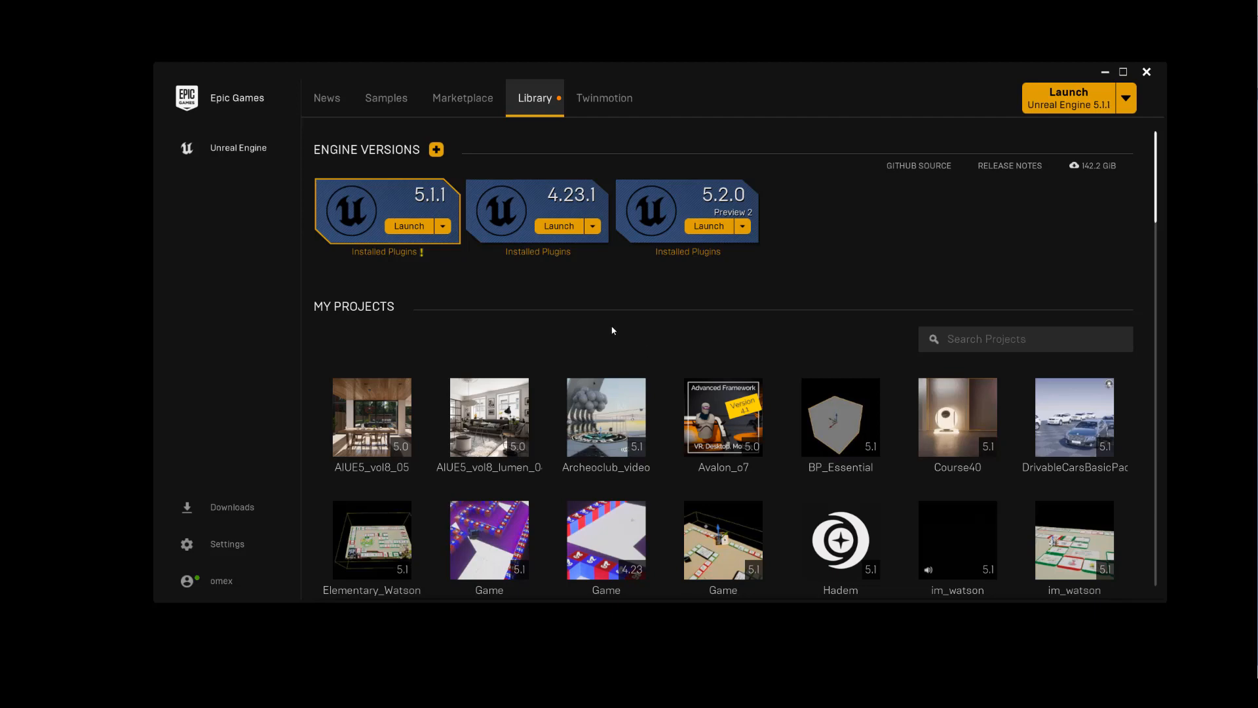
{"action": "mouse_move", "coordinate": [409, 231]}
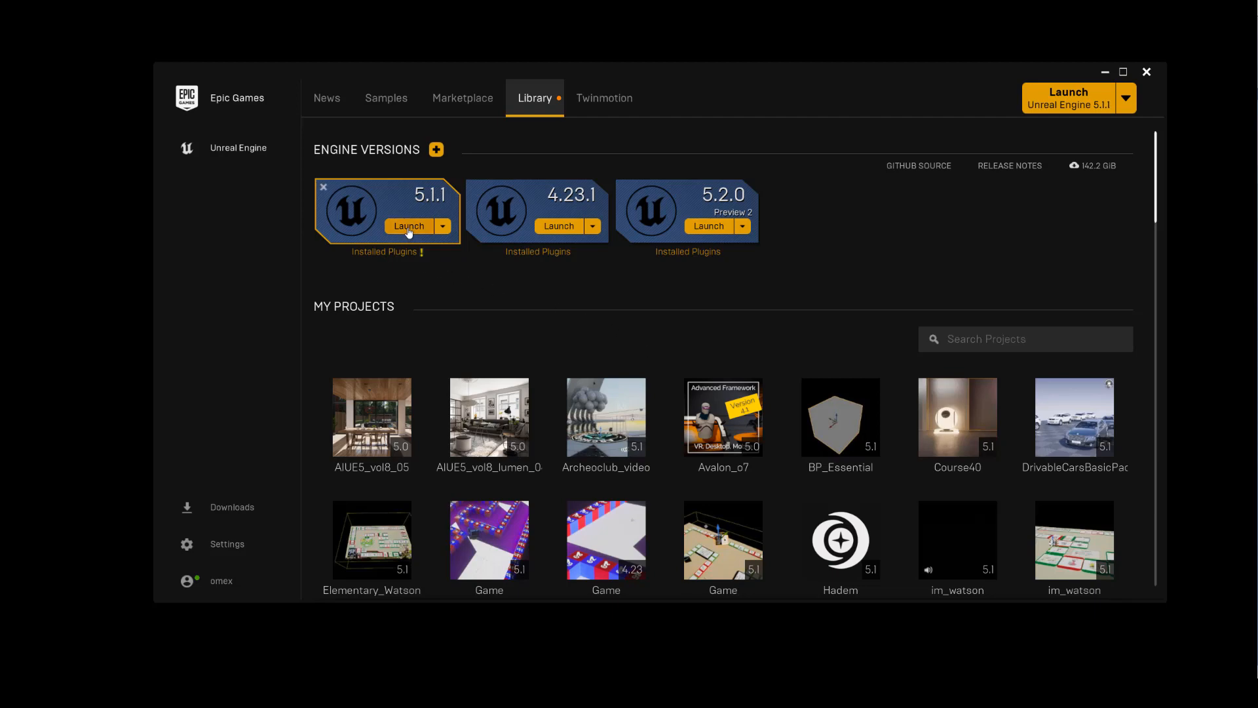
Launch Unreal Engine 5.1.1 from the launcher's Library engine card.
{"action": "left_click", "coordinate": [408, 225]}
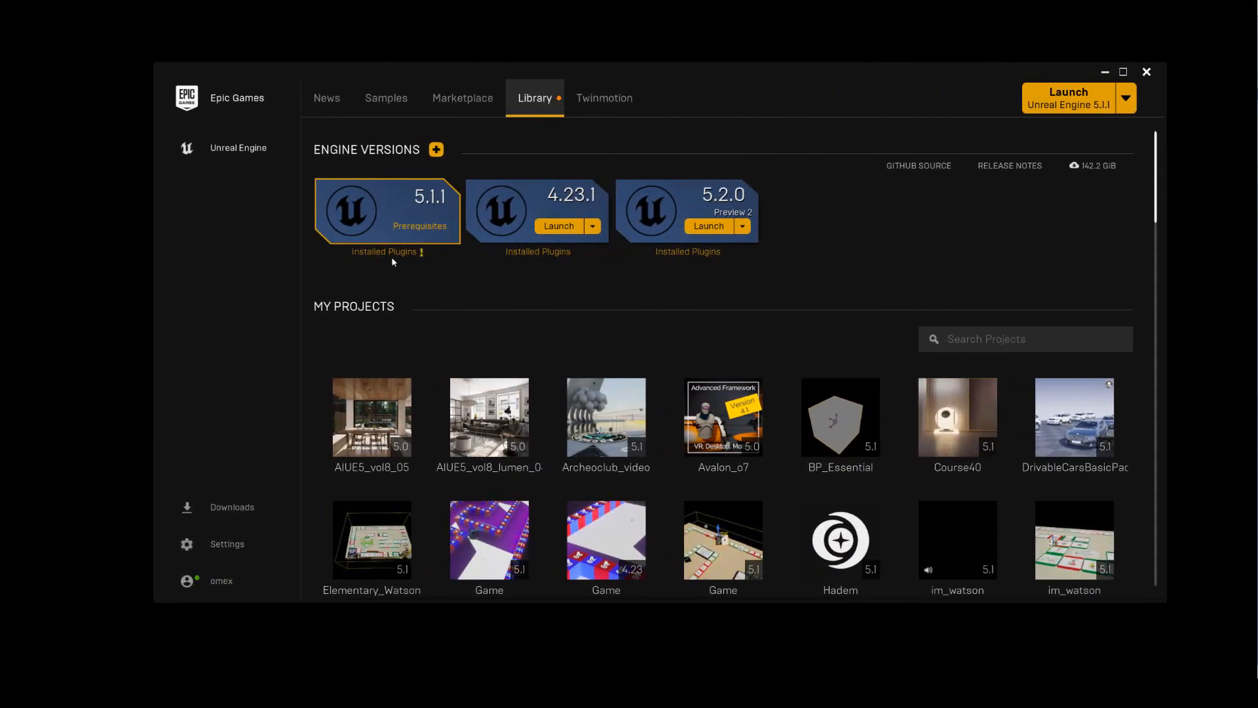
Queue the HttpGPT plugin update from 5.1.1's Installed Plugins list and close the list.
{"action": "left_click", "coordinate": [383, 252]}
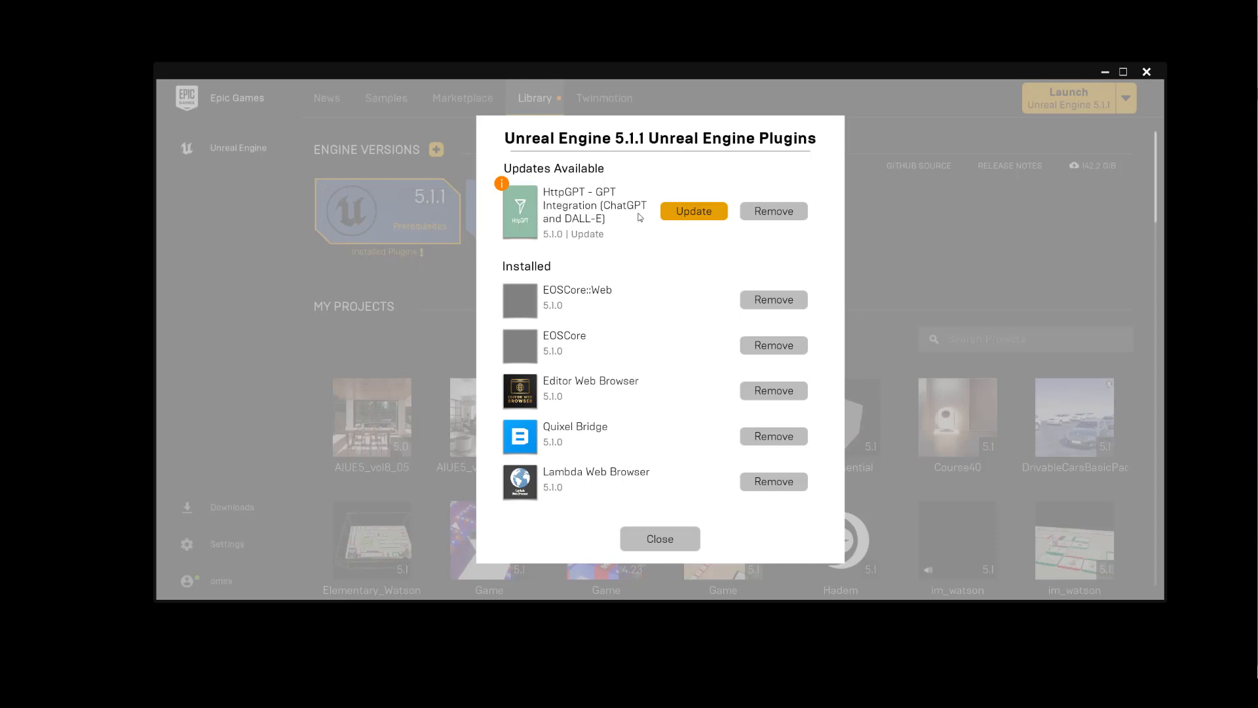
{"action": "left_click", "coordinate": [695, 211]}
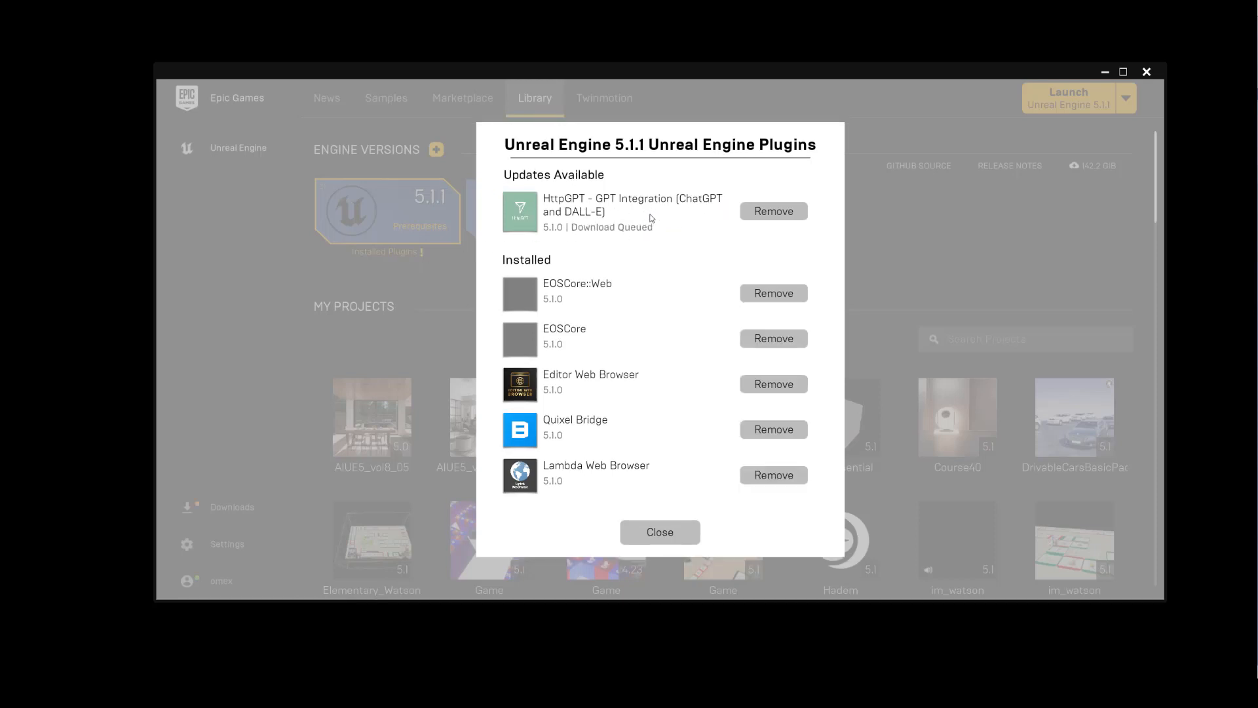
{"action": "mouse_move", "coordinate": [653, 273]}
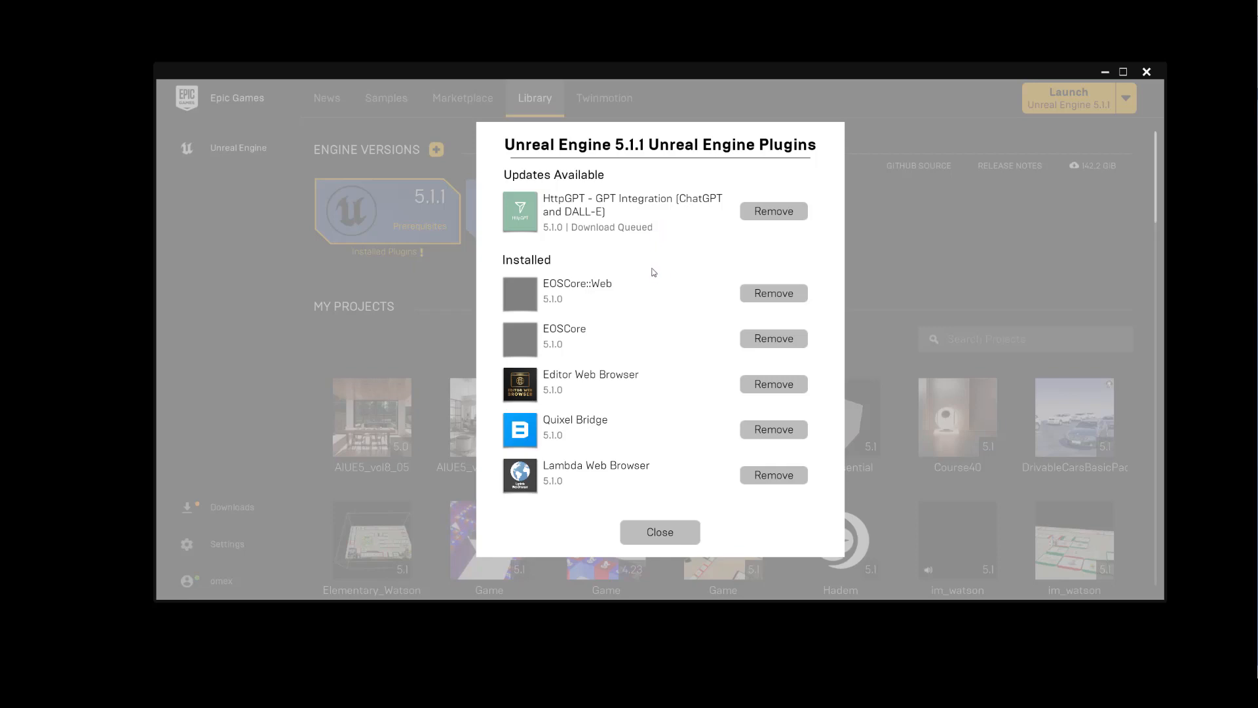
{"action": "left_click", "coordinate": [659, 532]}
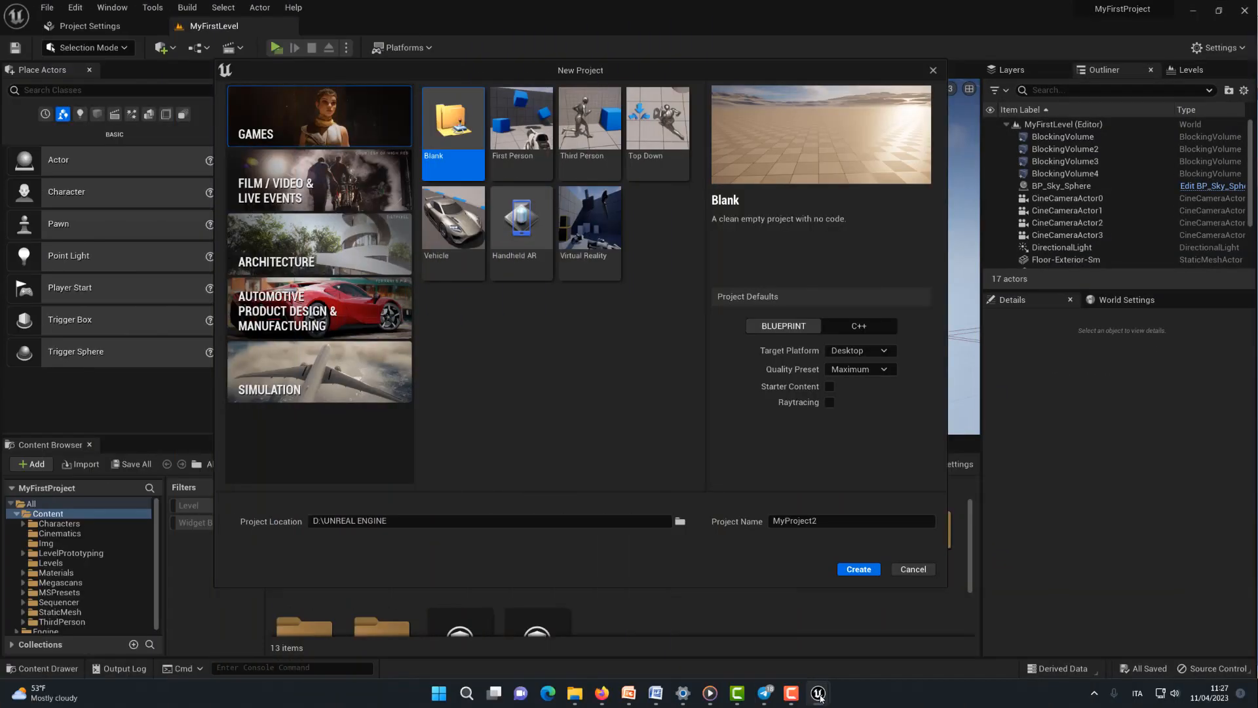
{"action": "mouse_move", "coordinate": [881, 86]}
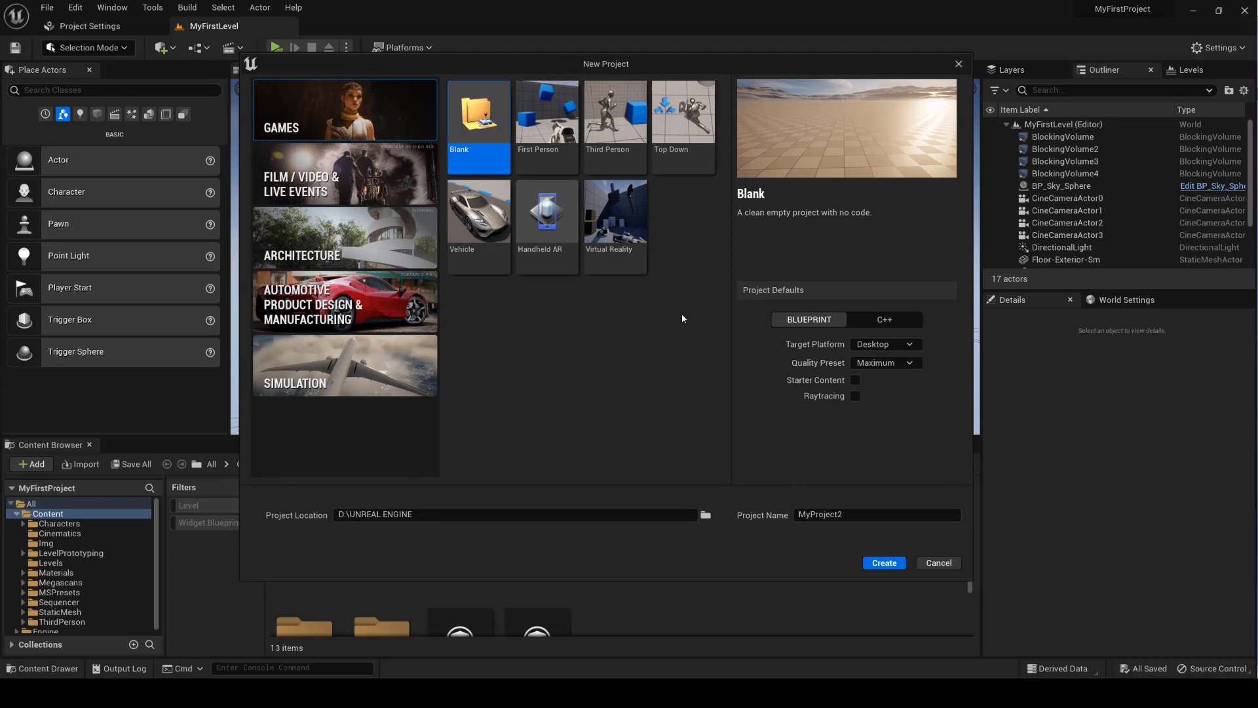
{"action": "mouse_move", "coordinate": [340, 190]}
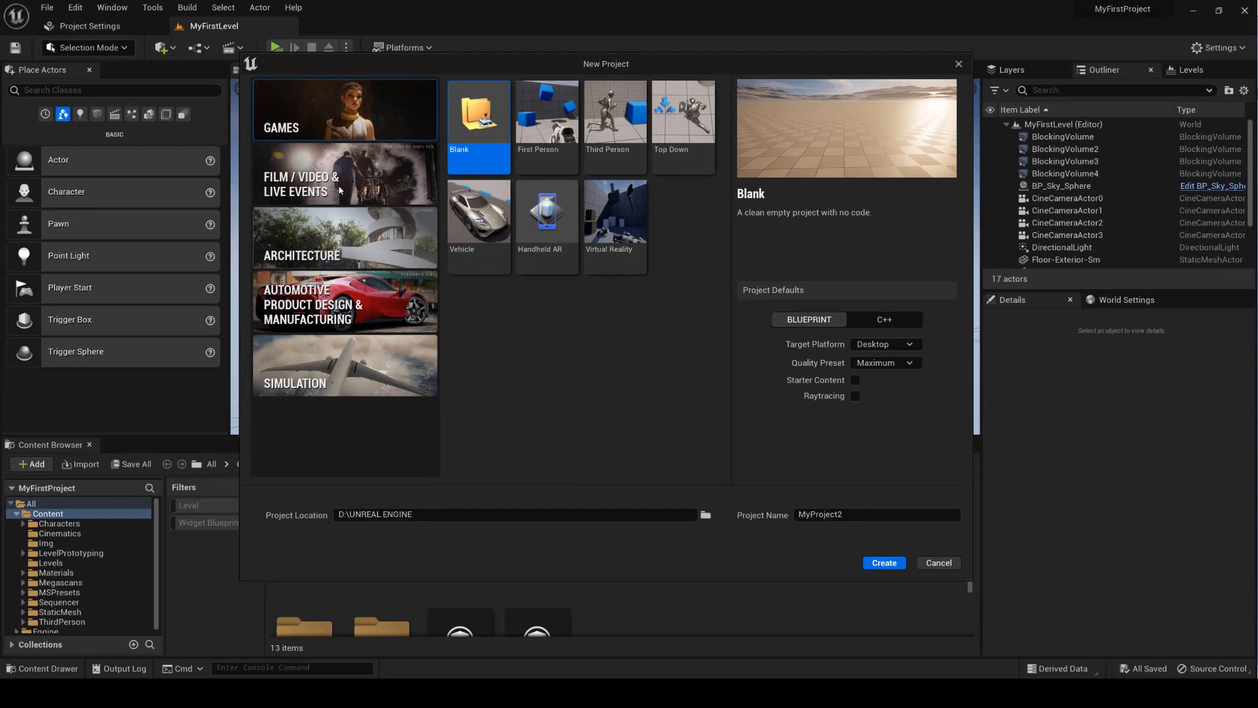
{"action": "mouse_move", "coordinate": [685, 379]}
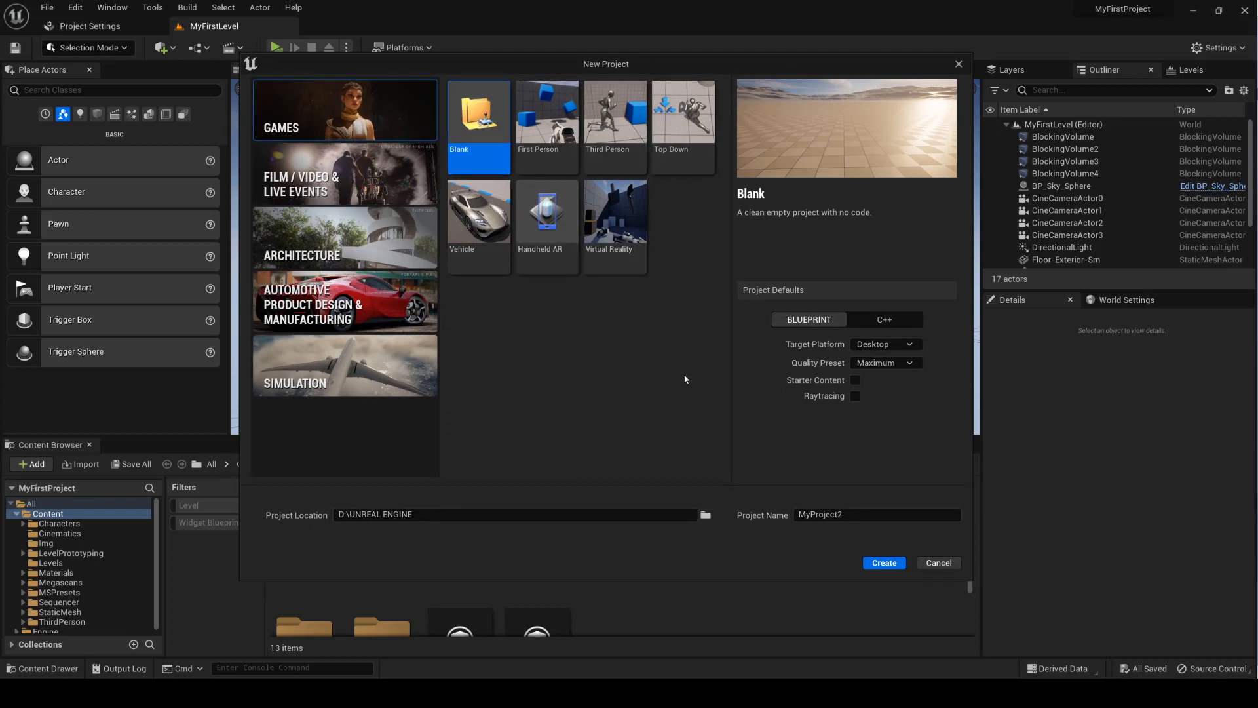
{"action": "mouse_move", "coordinate": [660, 377]}
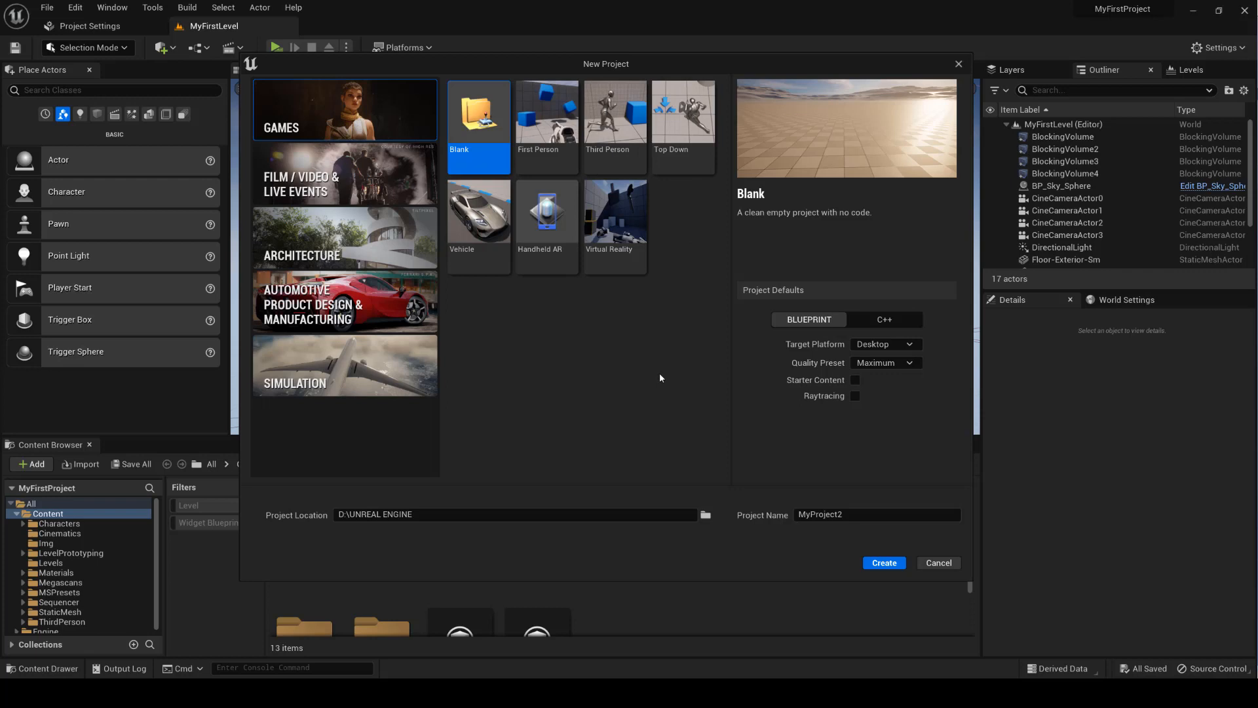
{"action": "mouse_move", "coordinate": [656, 377]}
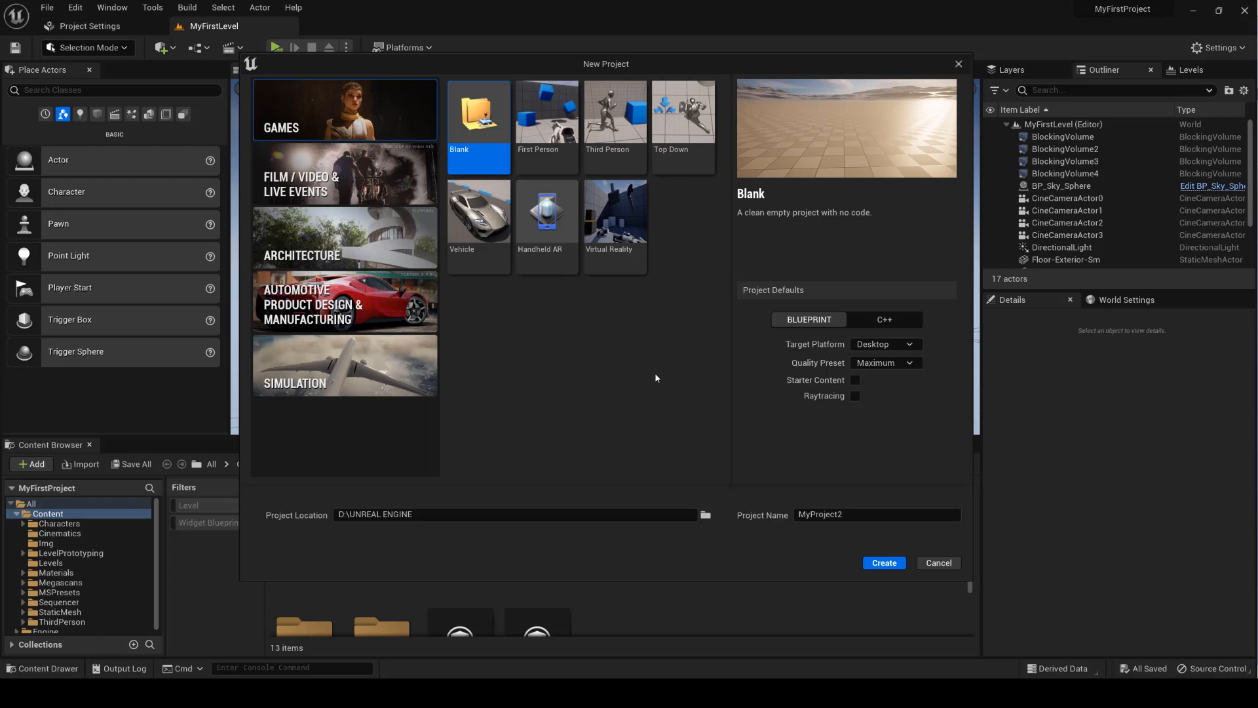
{"action": "mouse_move", "coordinate": [651, 377]}
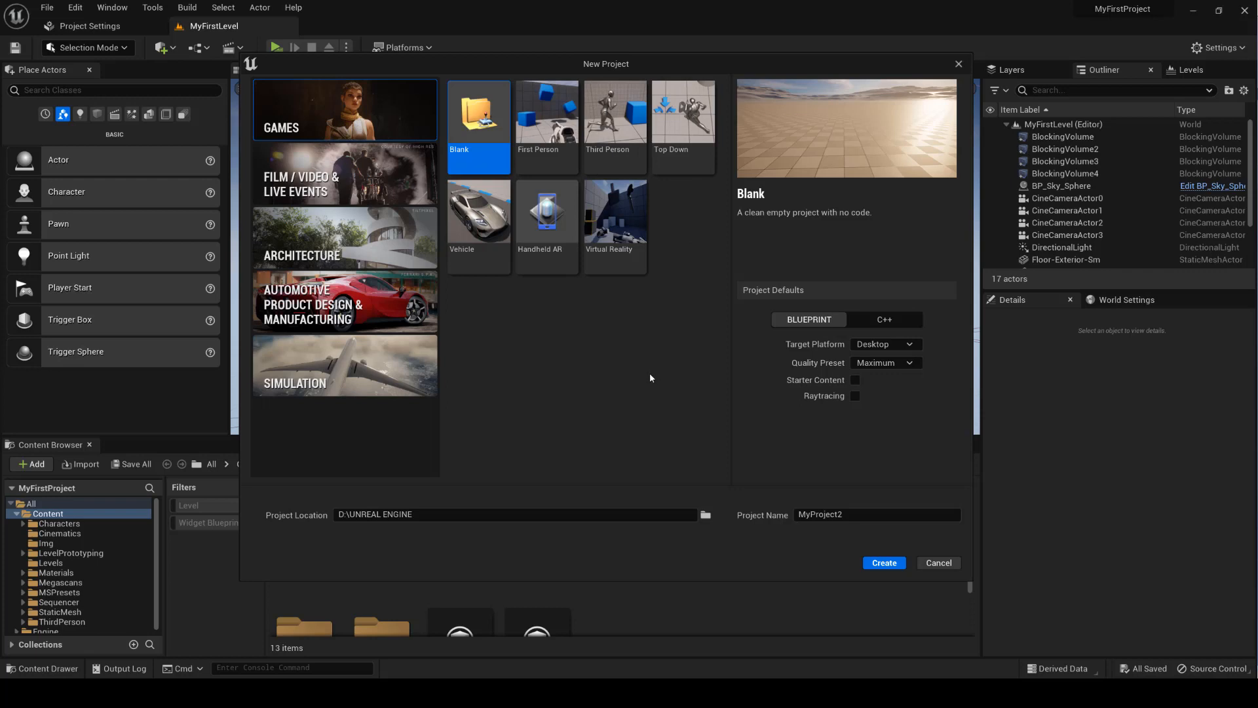
{"action": "mouse_move", "coordinate": [645, 375]}
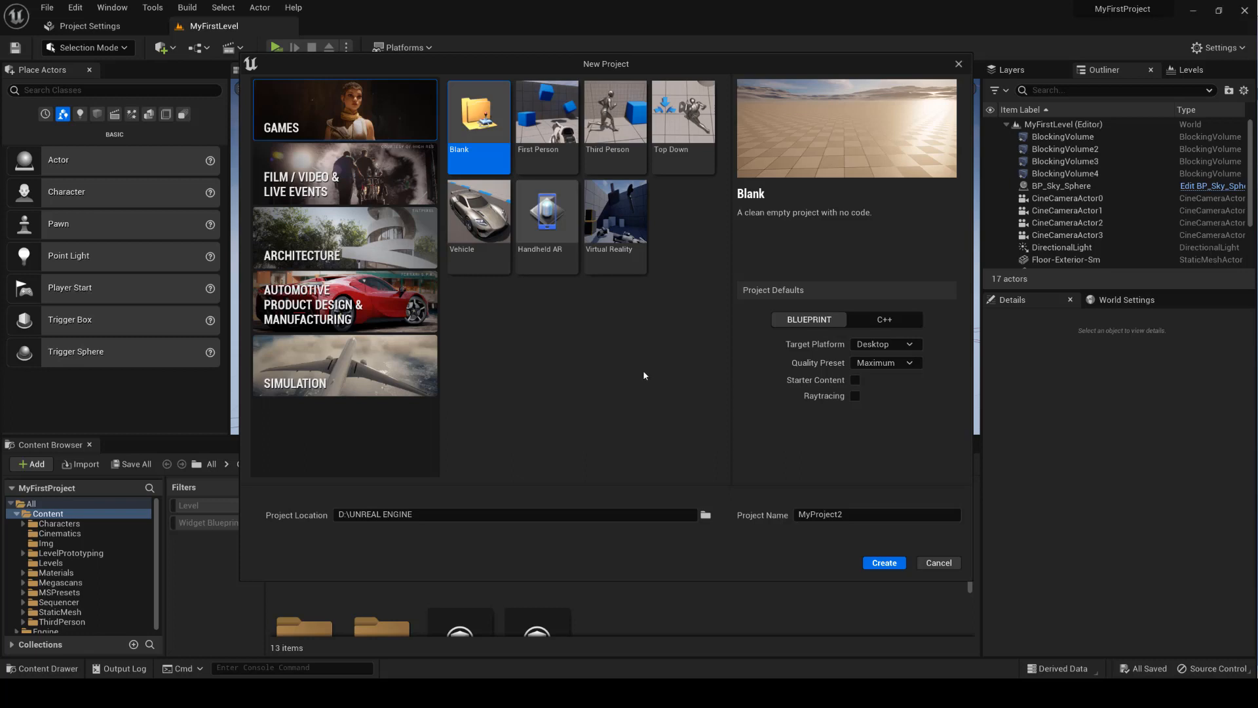
{"action": "mouse_move", "coordinate": [633, 374]}
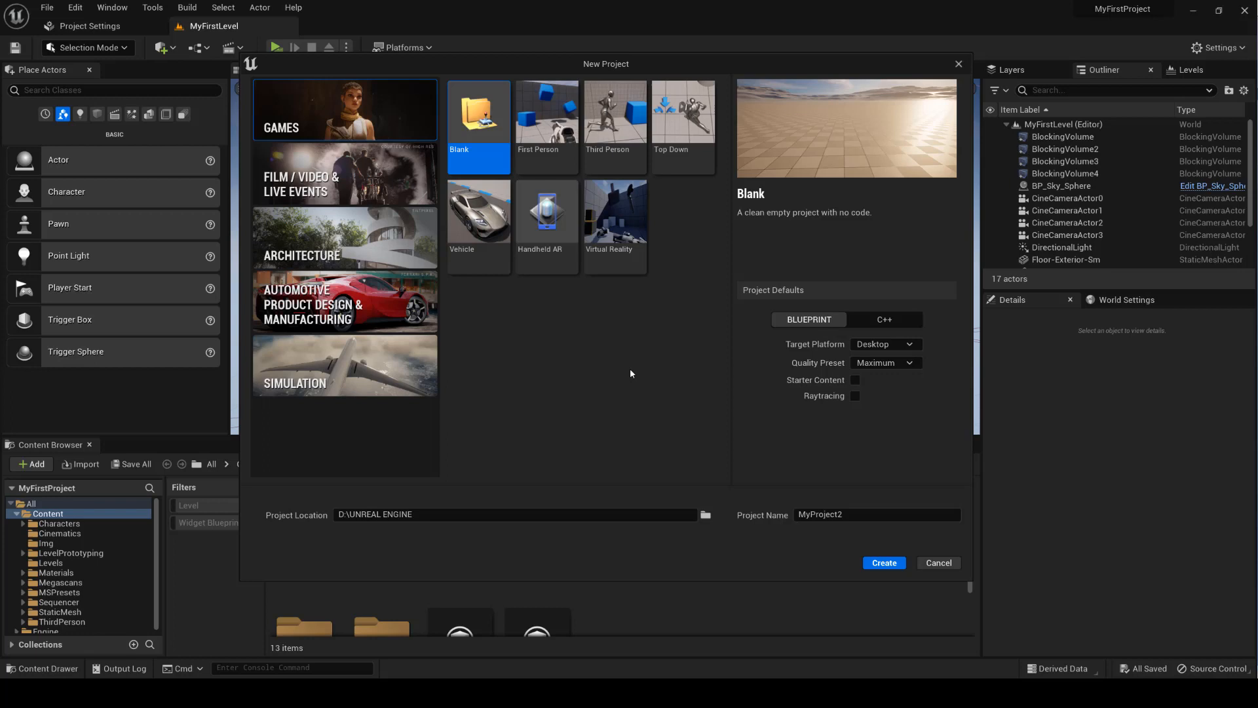
{"action": "left_click", "coordinate": [546, 118]}
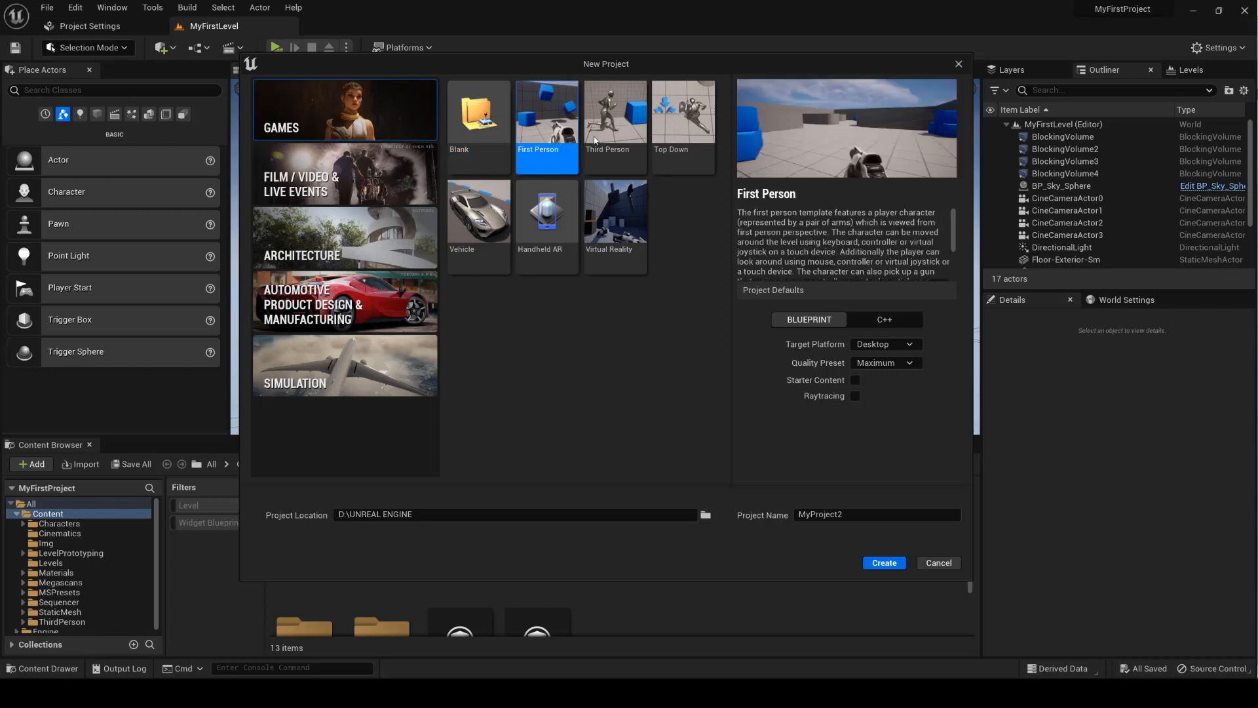
{"action": "left_click", "coordinate": [614, 125]}
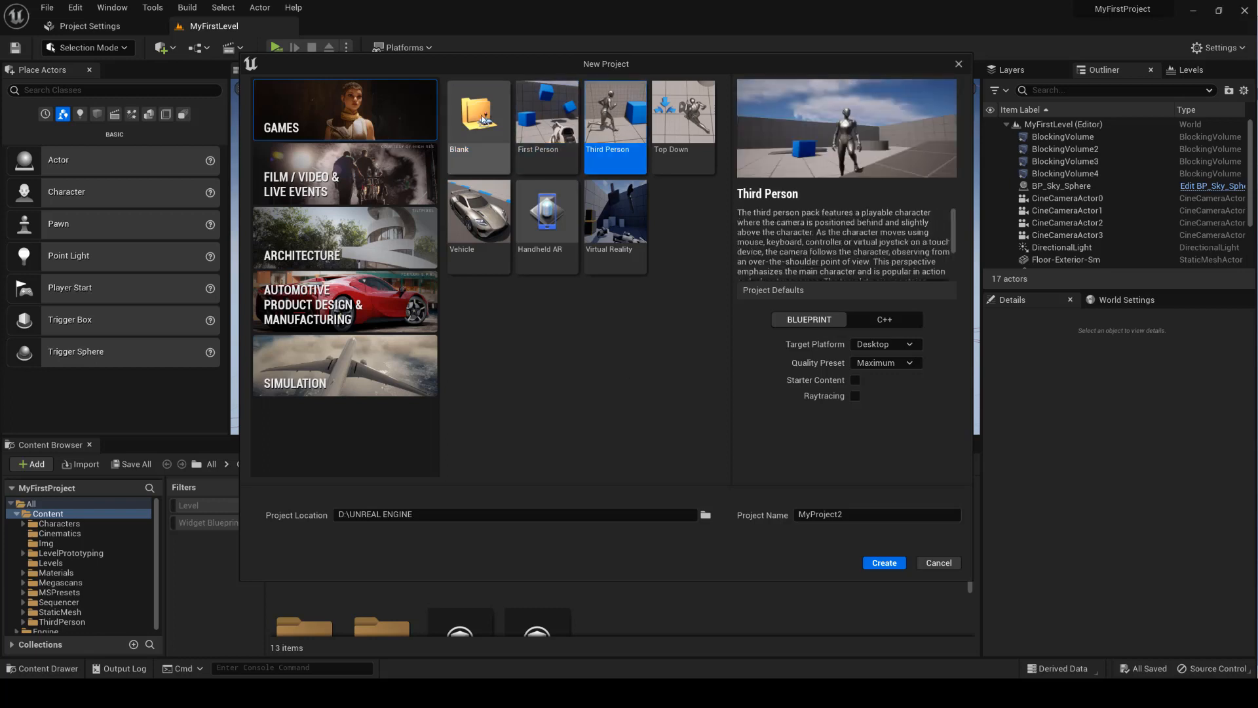
{"action": "left_click", "coordinate": [344, 237]}
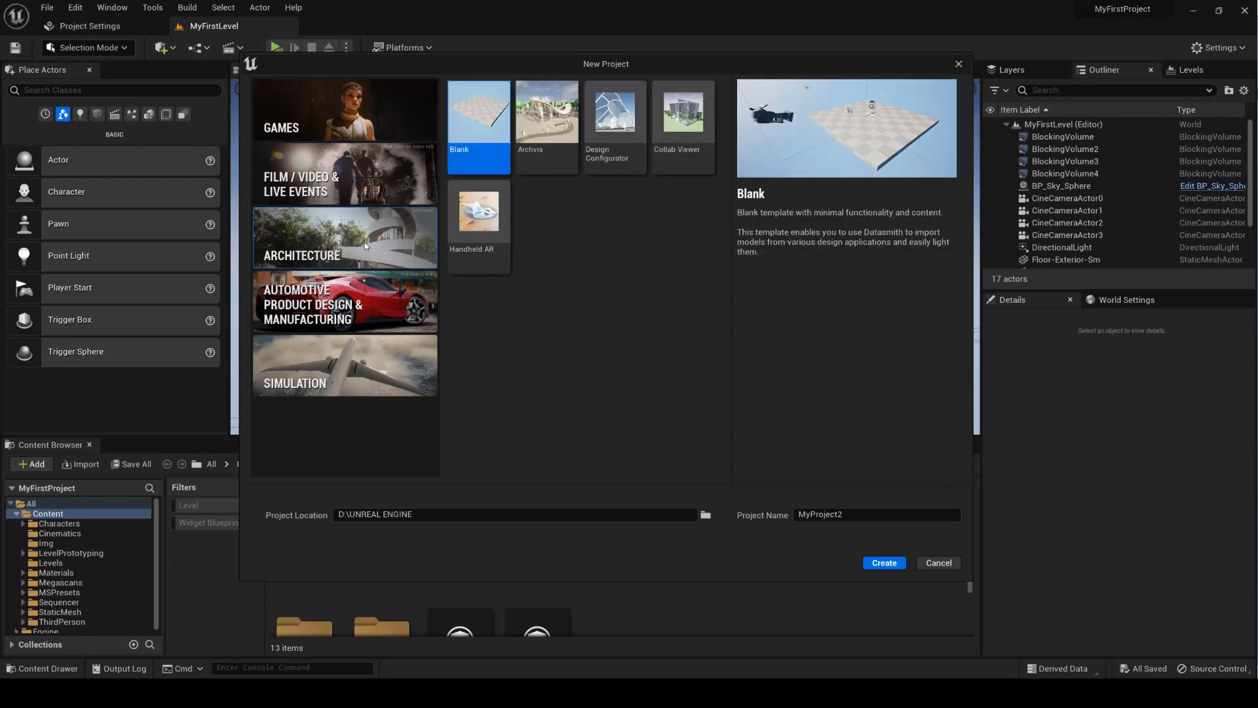
{"action": "mouse_move", "coordinate": [545, 163]}
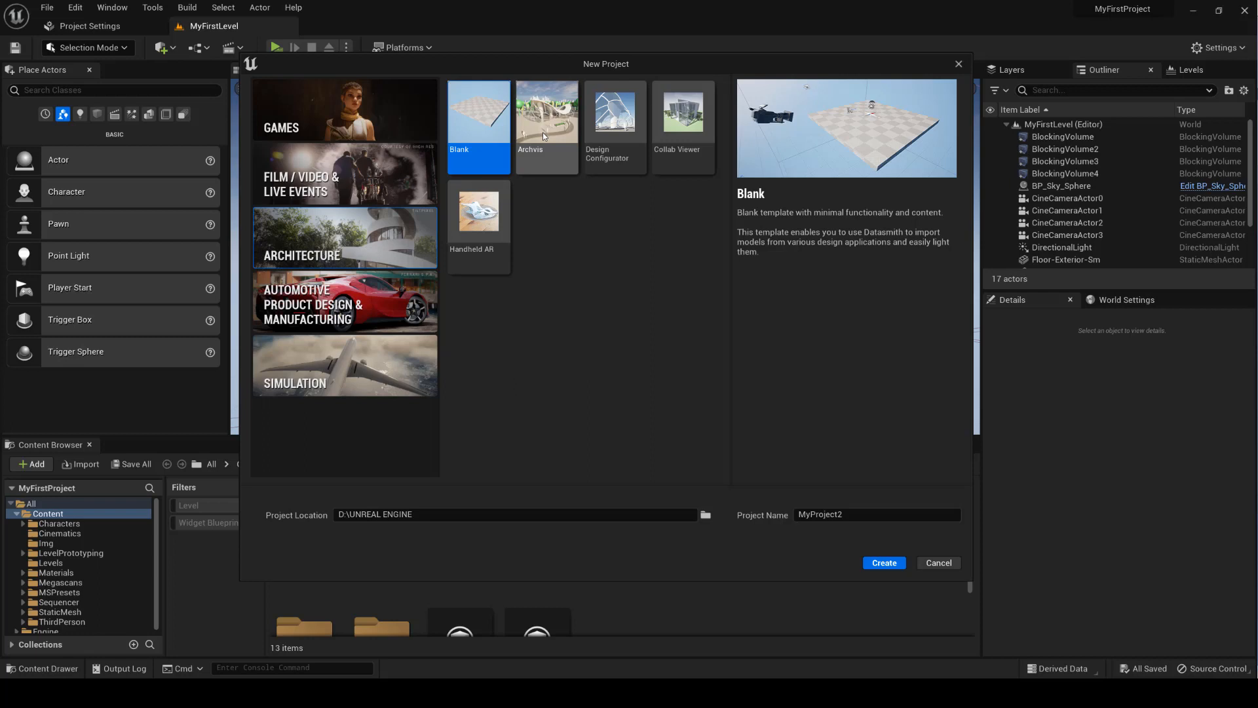
{"action": "mouse_move", "coordinate": [367, 178]}
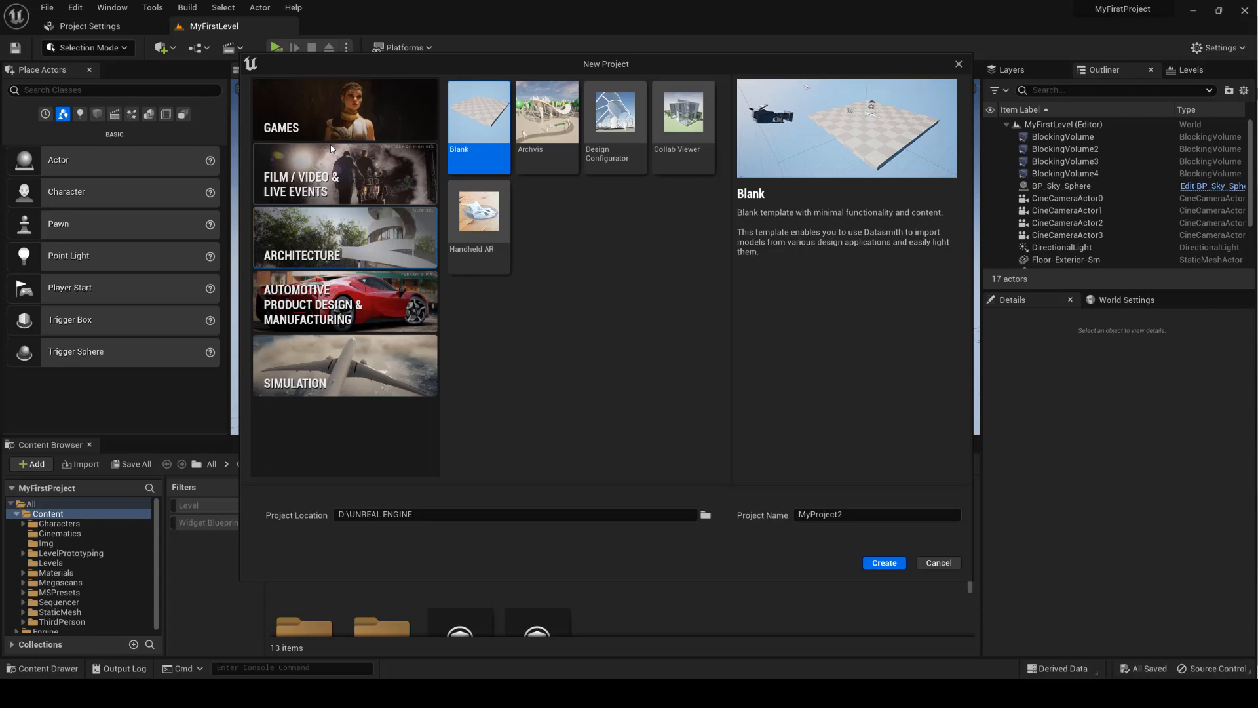
{"action": "left_click", "coordinate": [343, 110]}
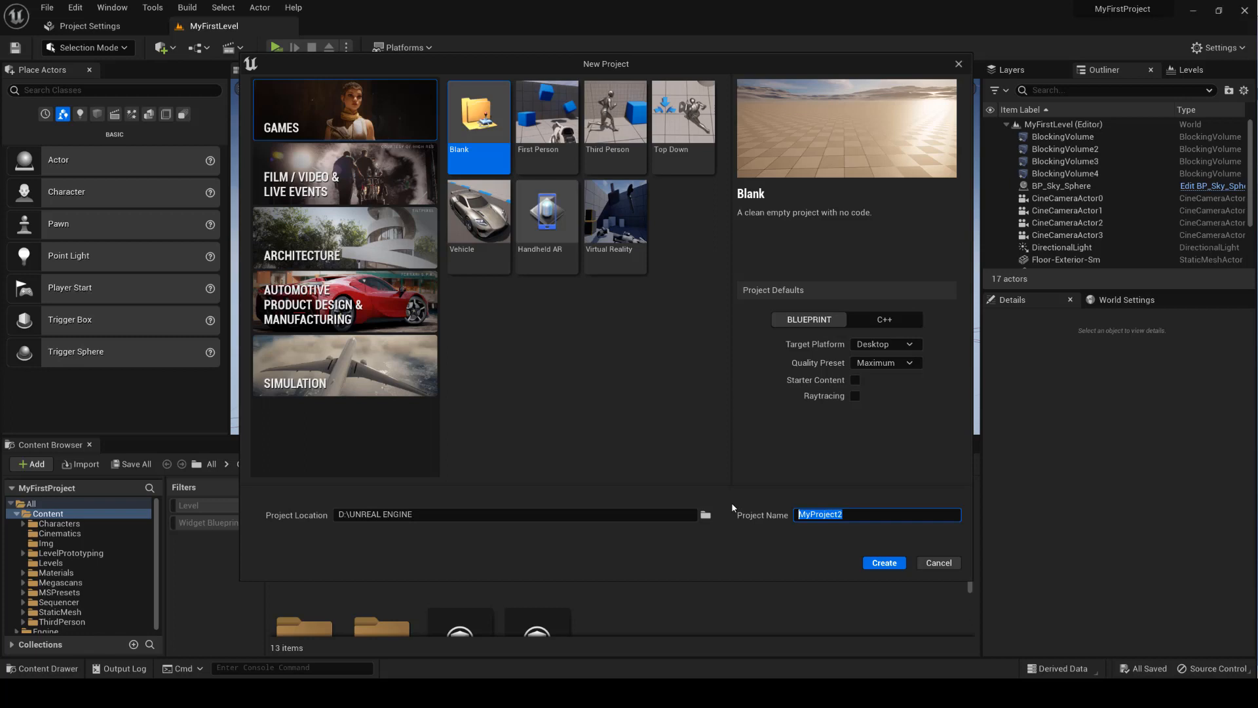
Enter the project name Ue5_From0 in the New Project name field.
{"action": "type", "text": "Ue5_From"}
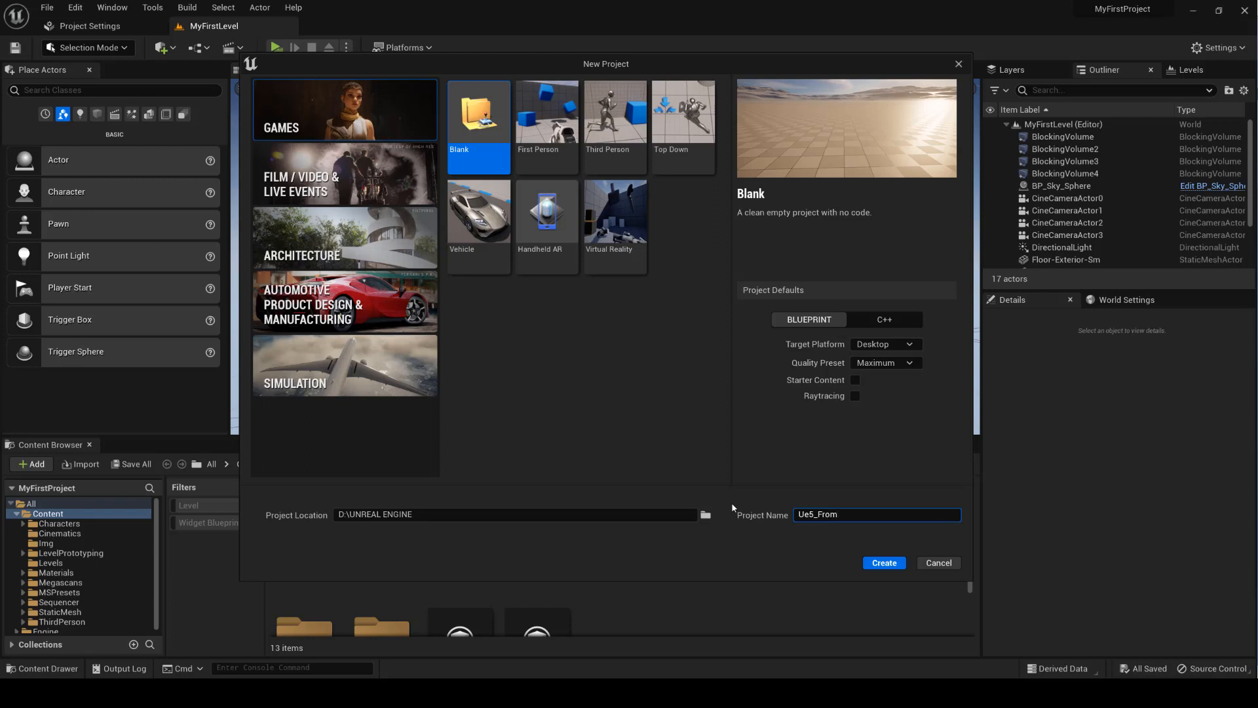
{"action": "type", "text": "0"}
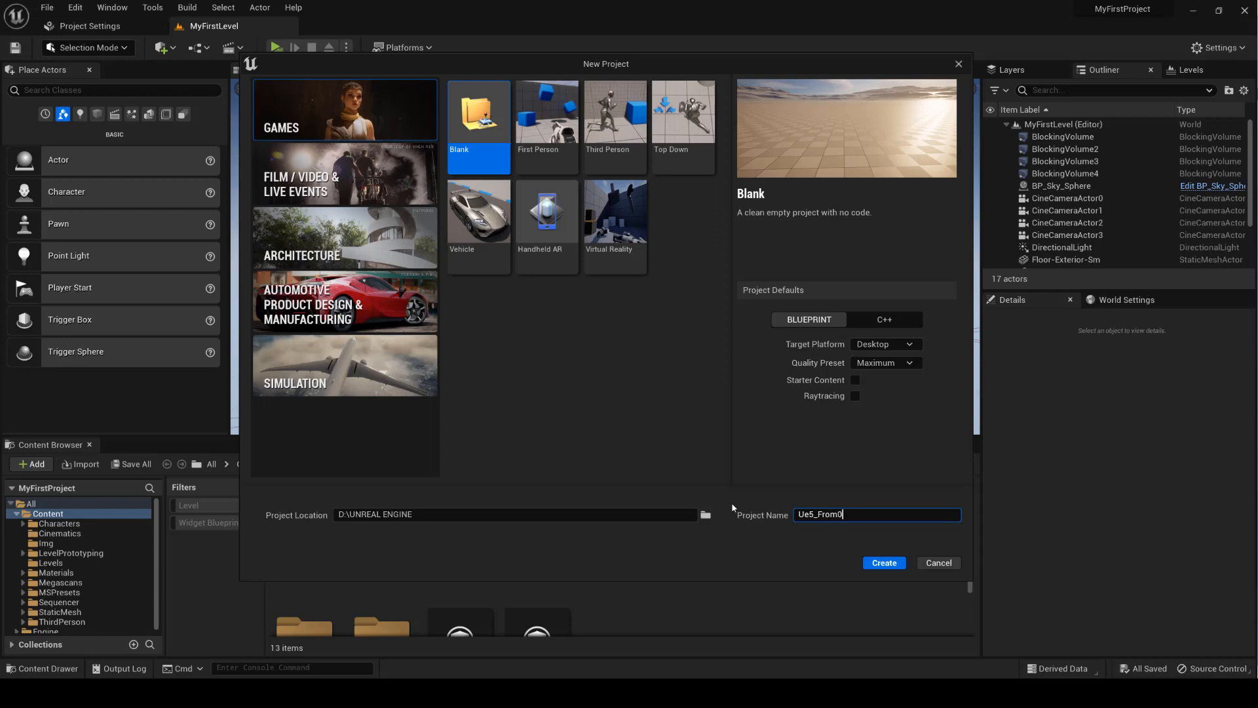
{"action": "mouse_move", "coordinate": [799, 500]}
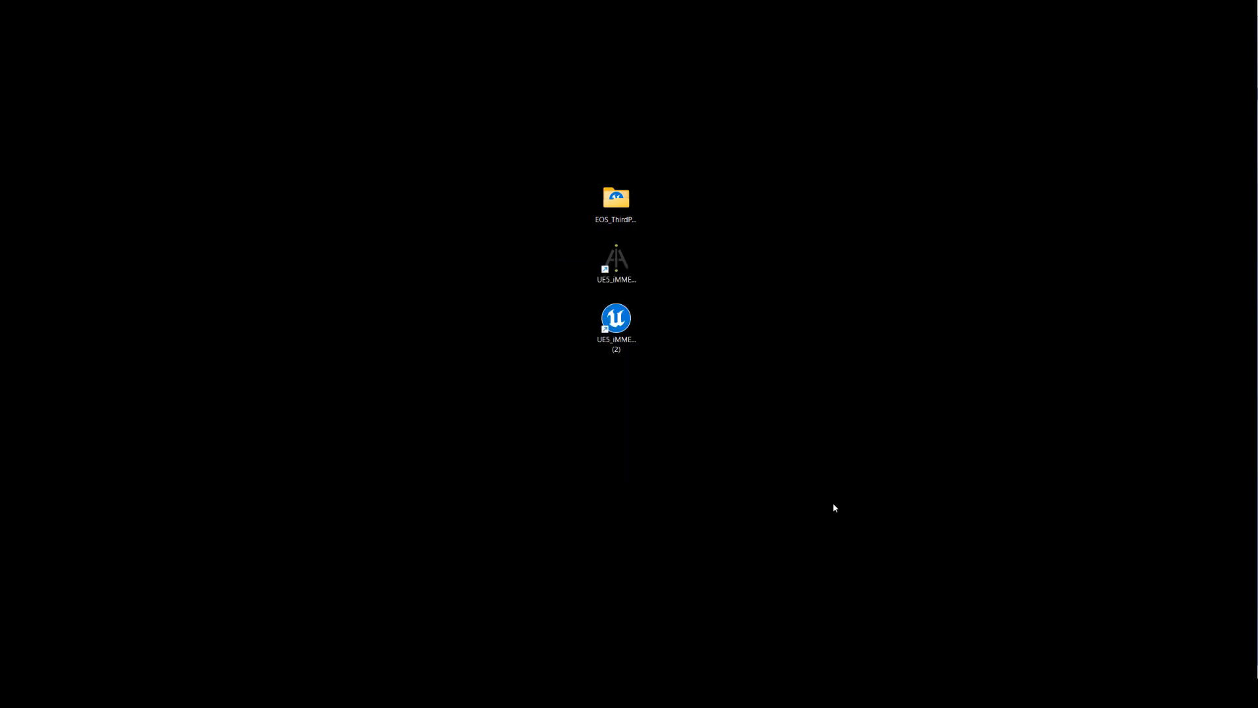
Open the new Ue5_From0 project and load the Default Editor Layout from the Window menu.
{"action": "double_click", "coordinate": [616, 318]}
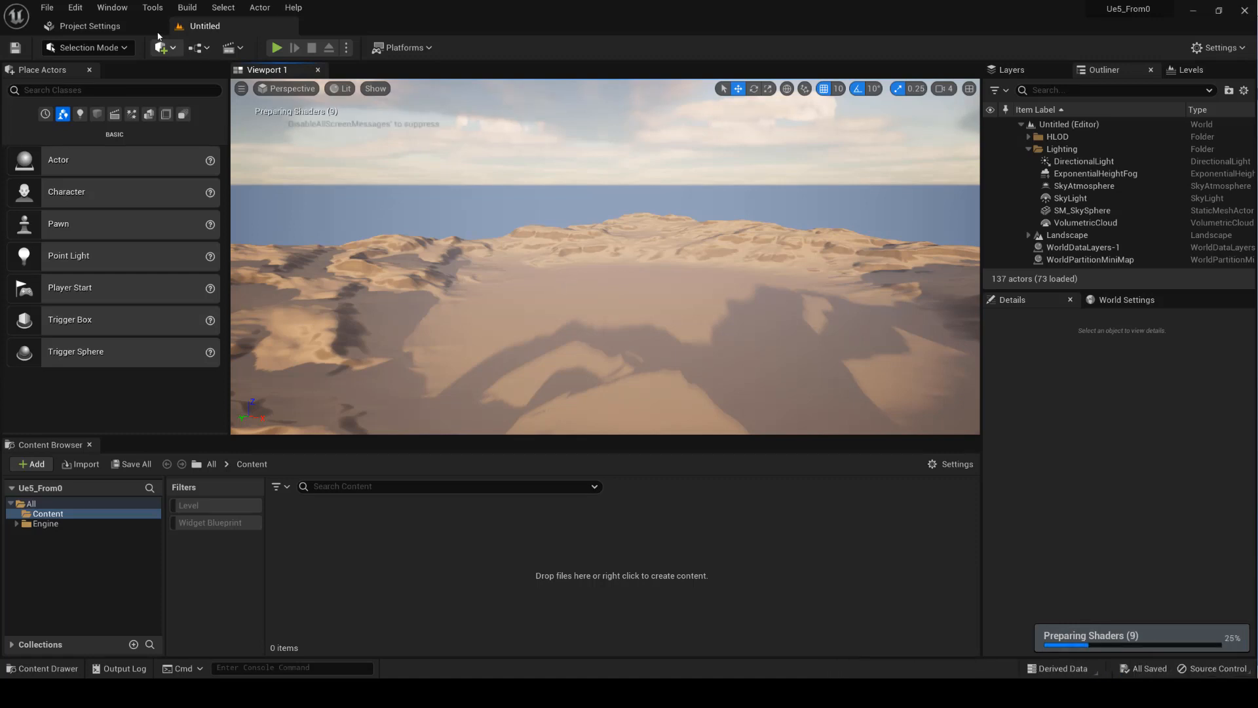
{"action": "left_click", "coordinate": [111, 8]}
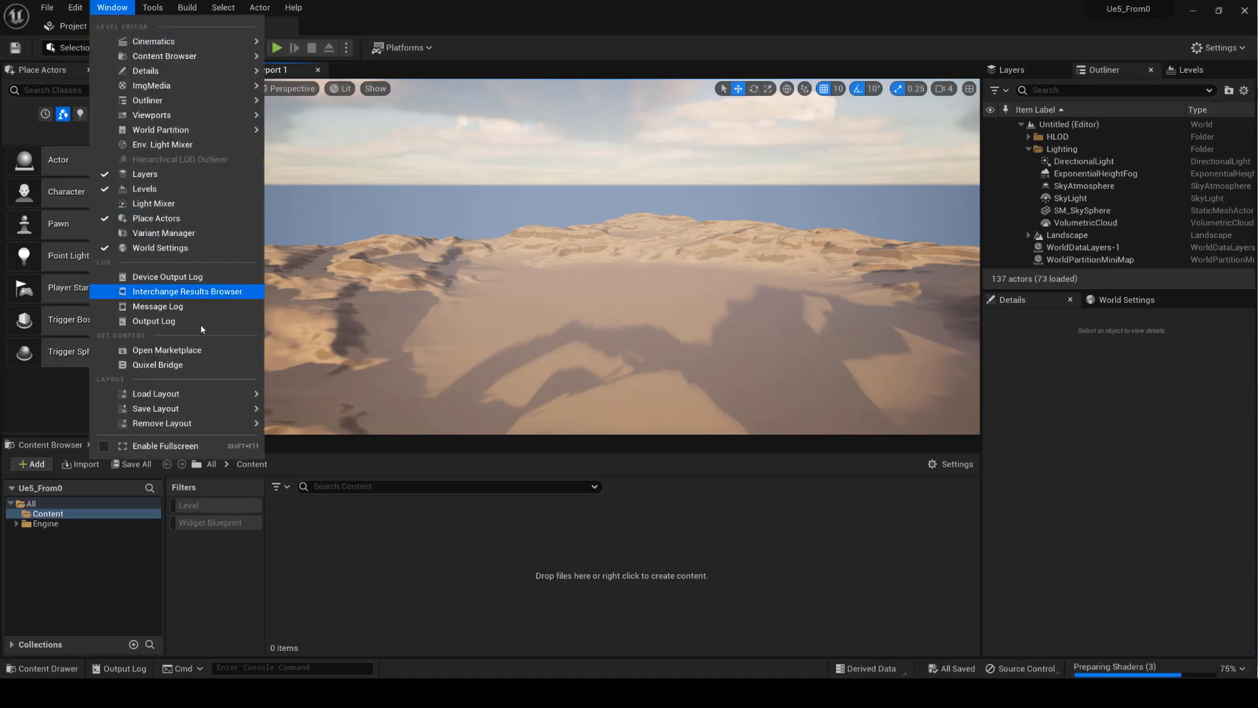
{"action": "mouse_move", "coordinate": [154, 393]}
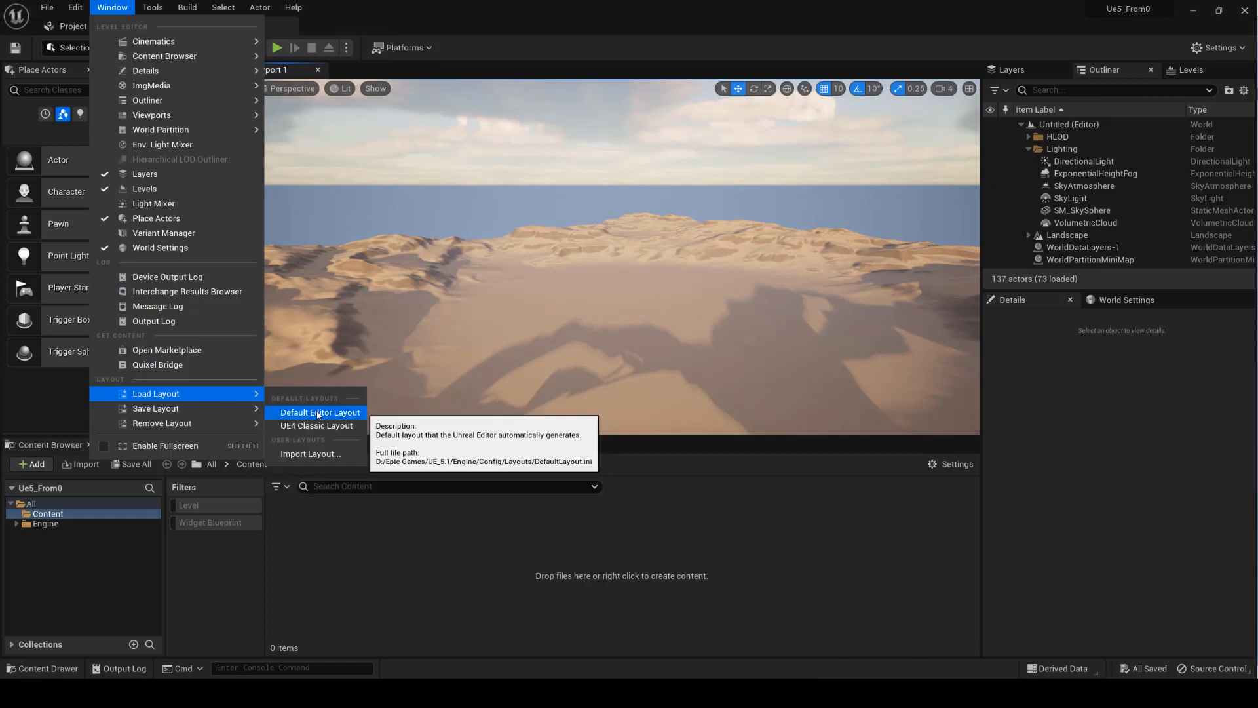
{"action": "left_click", "coordinate": [318, 411]}
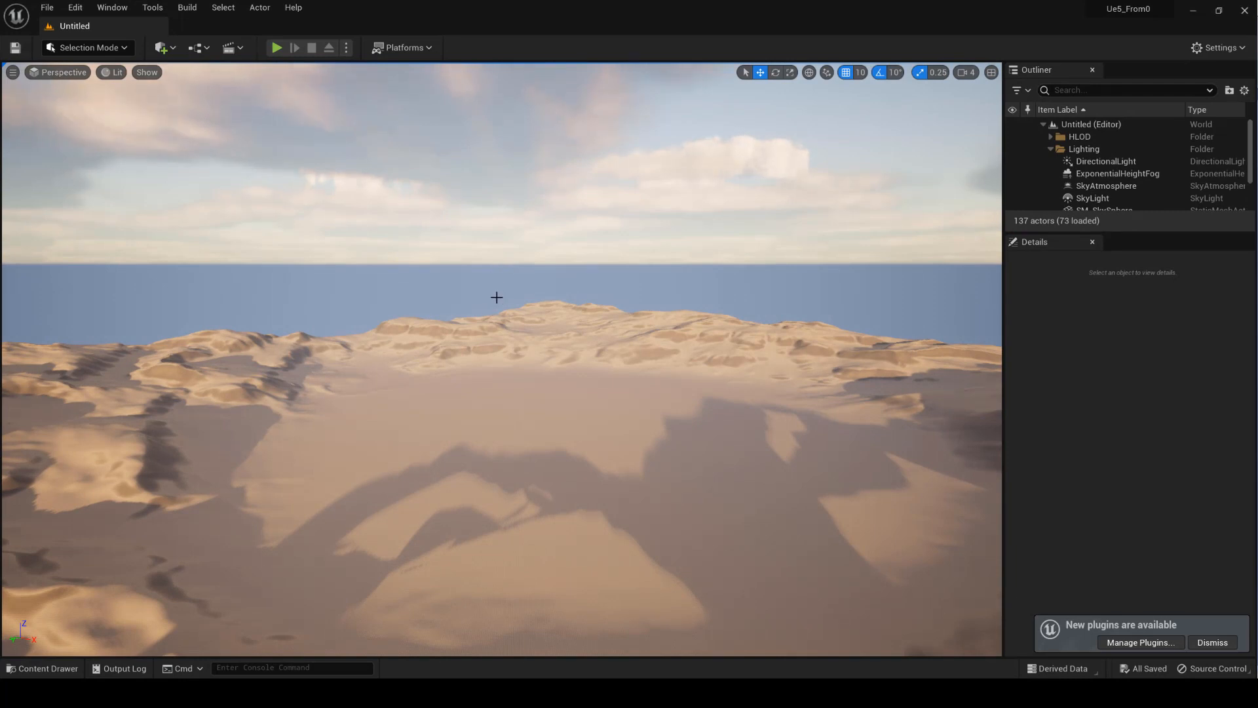
Try the UE4 Classic Layout, return to the Default Editor Layout, and dismiss the plugins notice.
{"action": "left_click", "coordinate": [110, 6]}
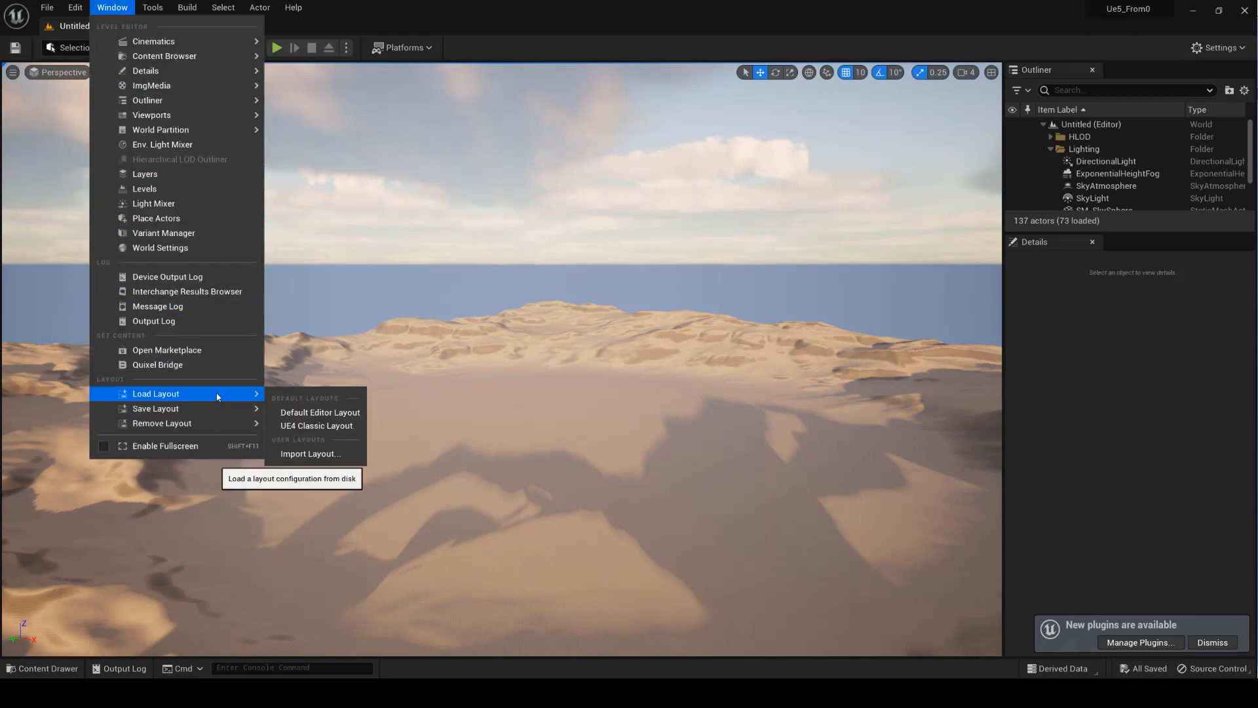
{"action": "left_click", "coordinate": [318, 412]}
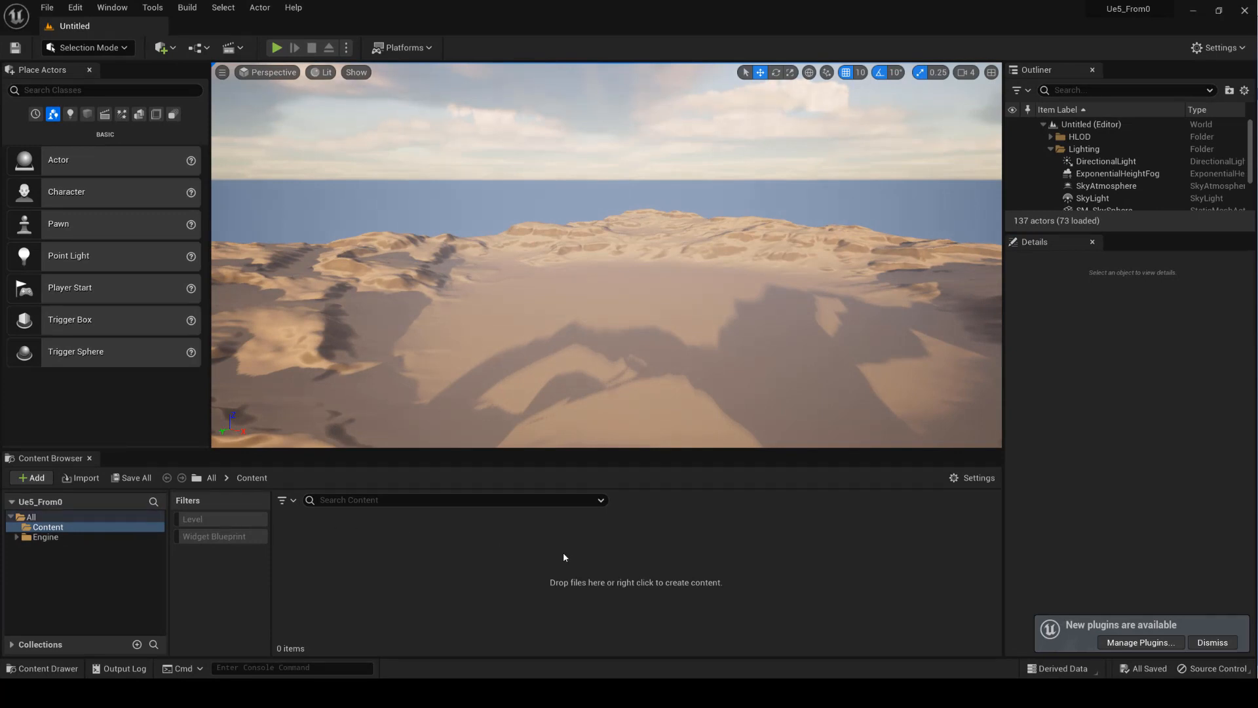
{"action": "left_click", "coordinate": [128, 8]}
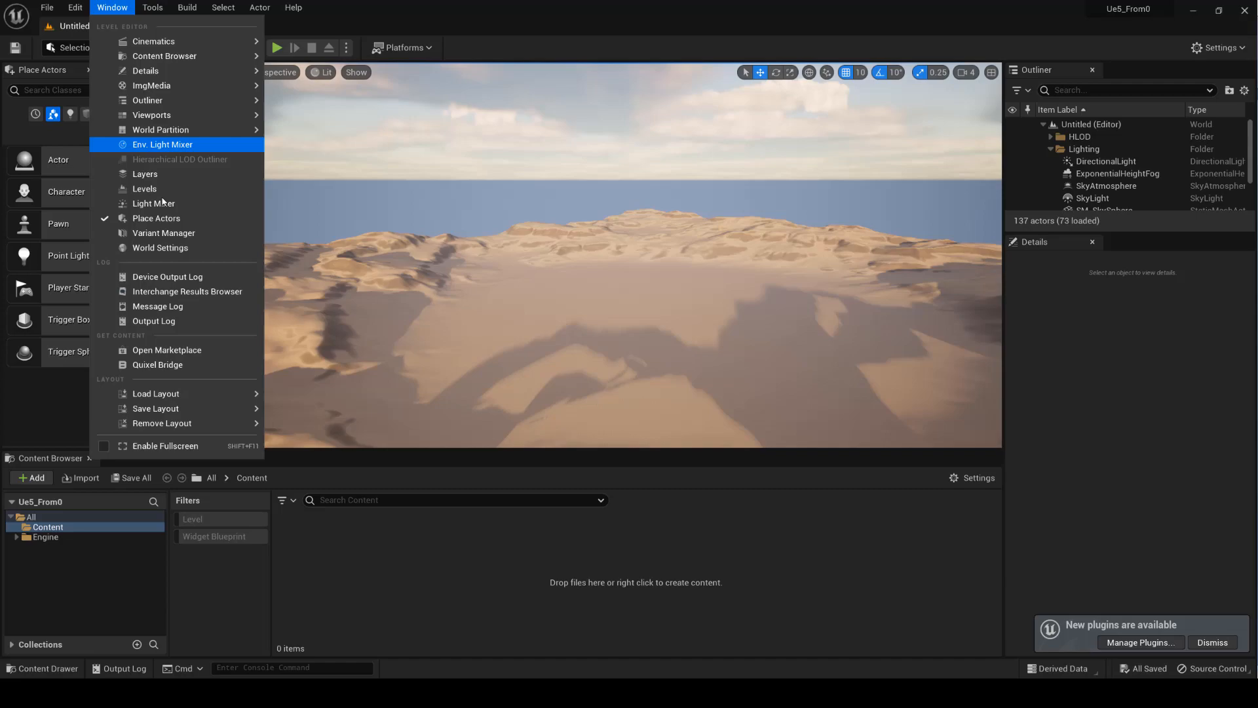
{"action": "mouse_move", "coordinate": [155, 393]}
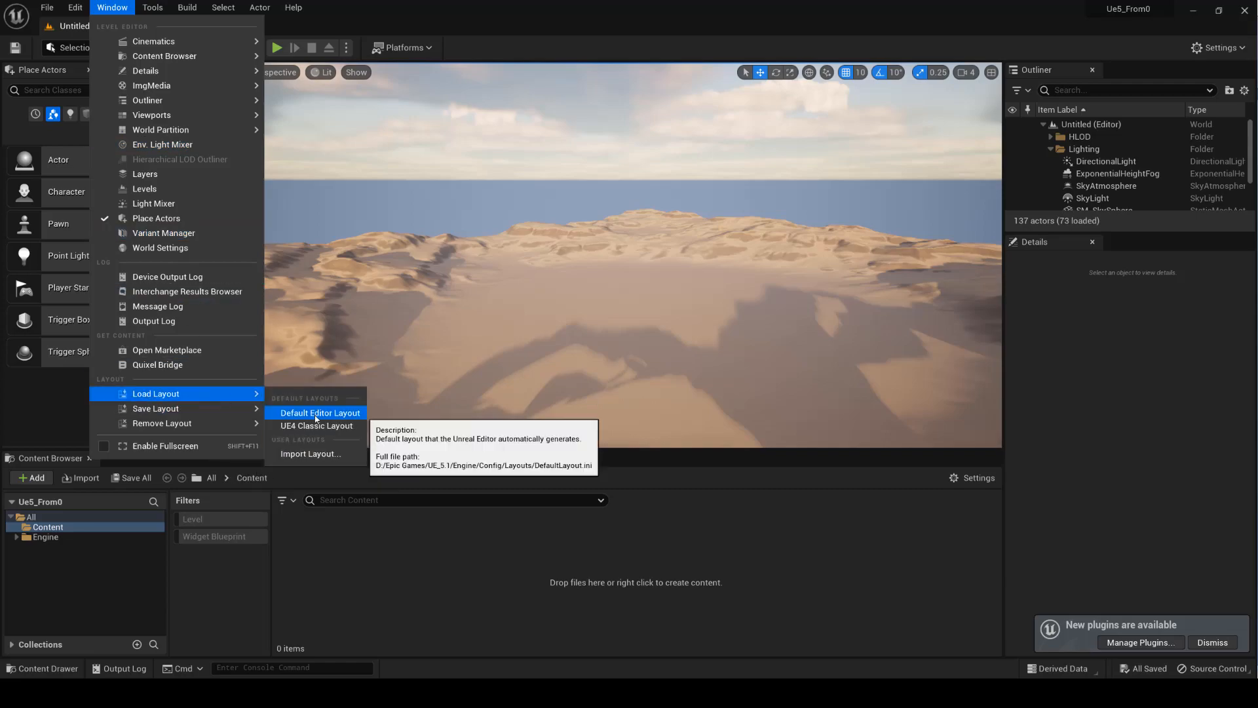
{"action": "left_click", "coordinate": [319, 413]}
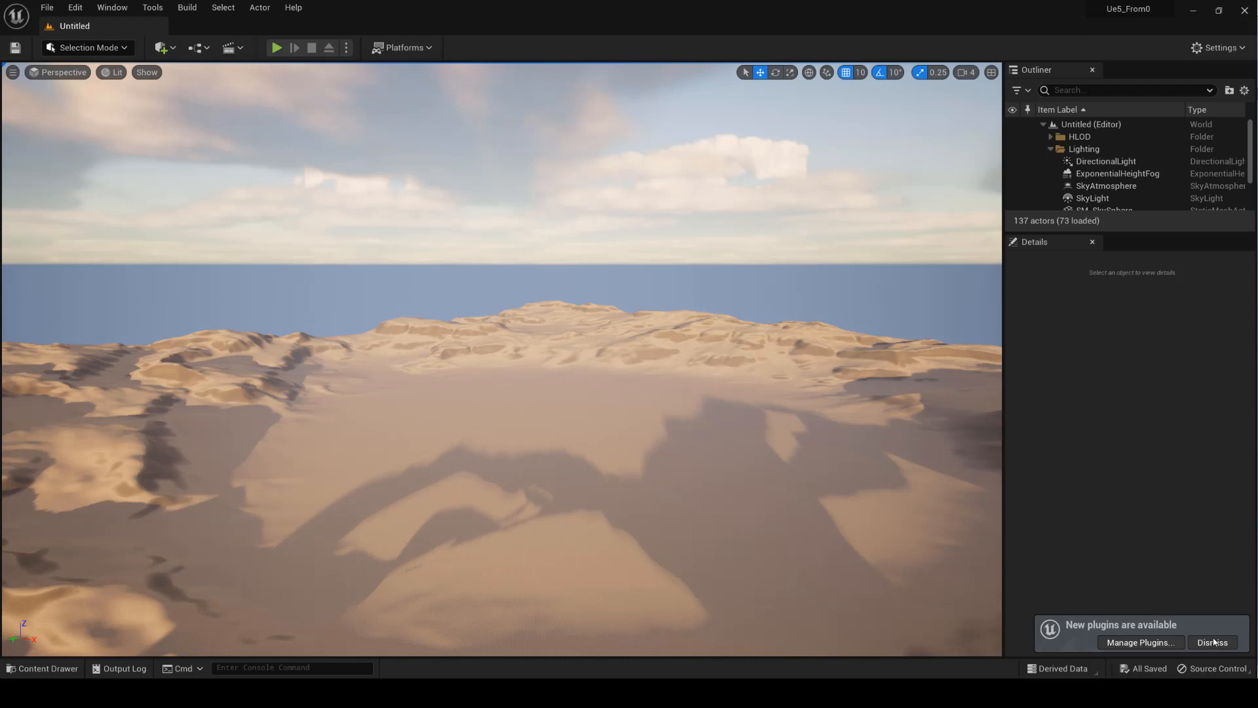
{"action": "left_click", "coordinate": [1212, 643]}
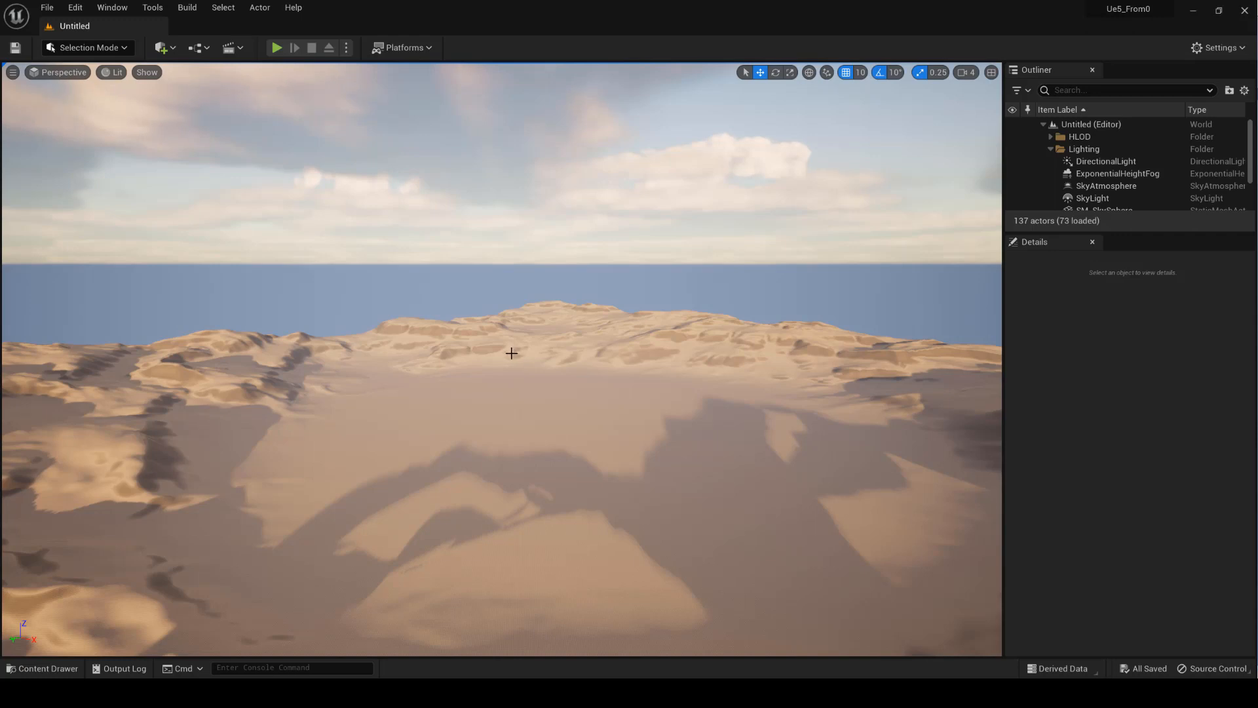
{"action": "mouse_move", "coordinate": [506, 348]}
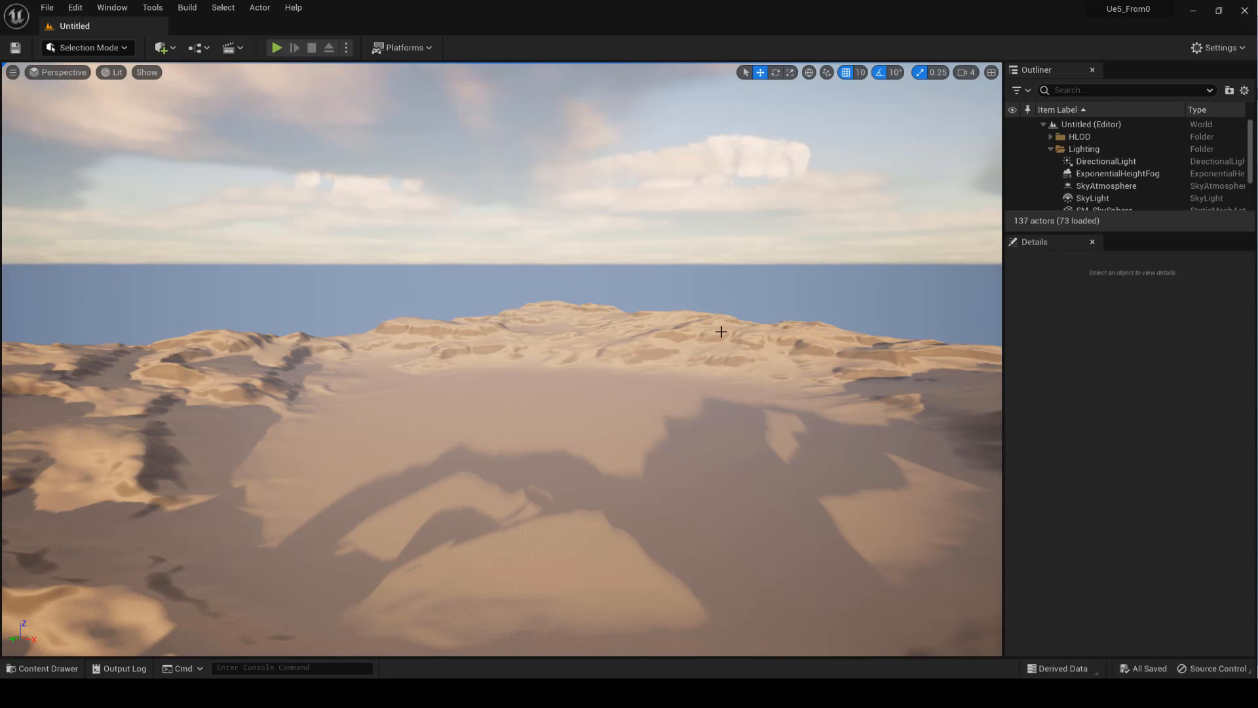
{"action": "mouse_move", "coordinate": [276, 378]}
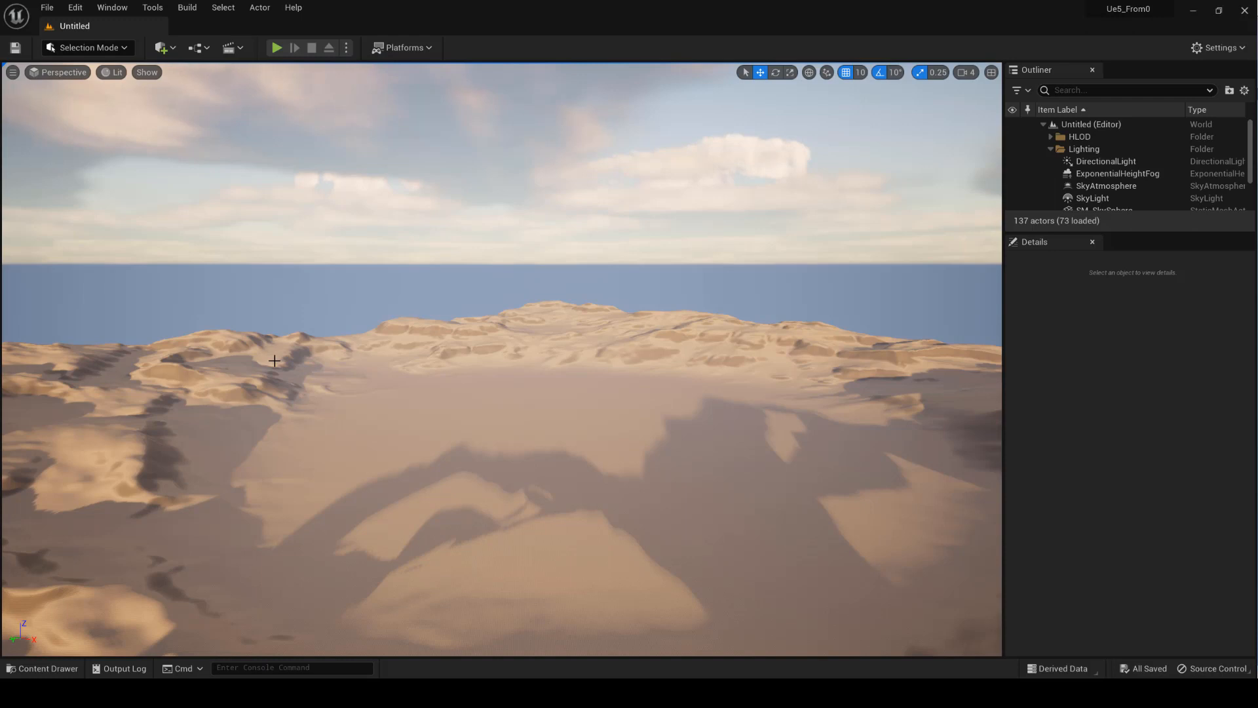
Open the Content Drawer and dock the Content Browser permanently into the layout.
{"action": "left_click", "coordinate": [40, 667]}
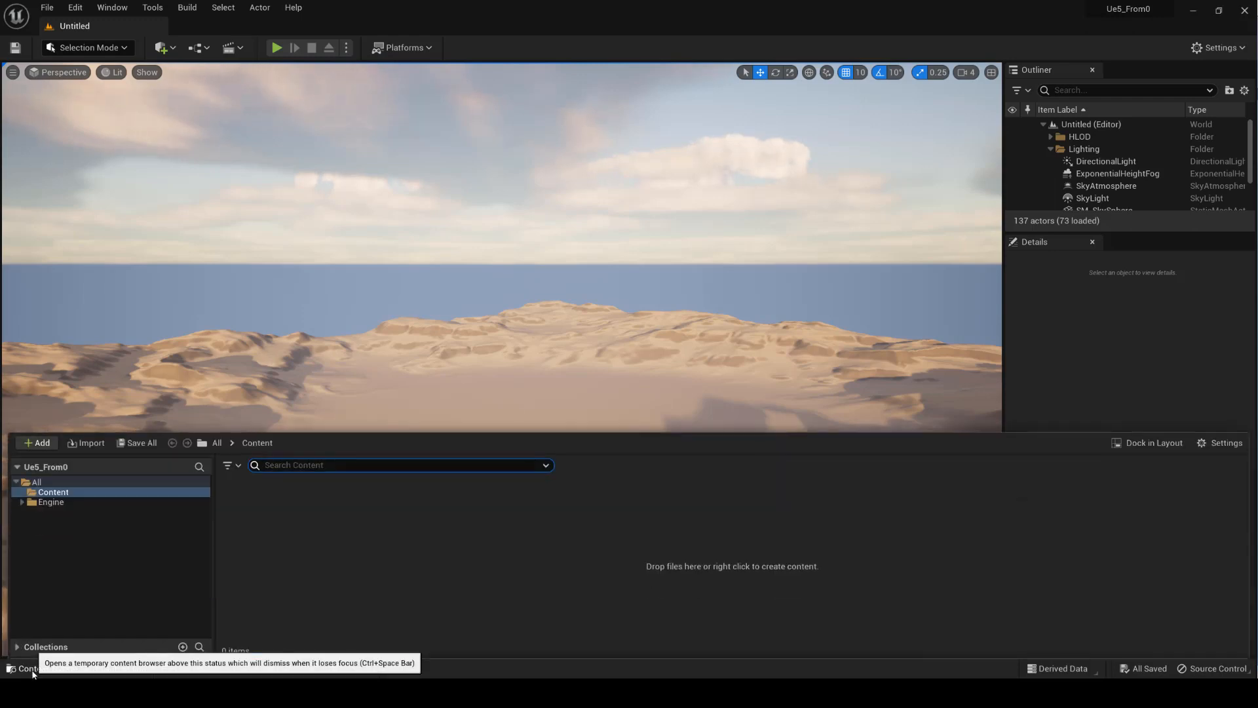
{"action": "mouse_move", "coordinate": [297, 553]}
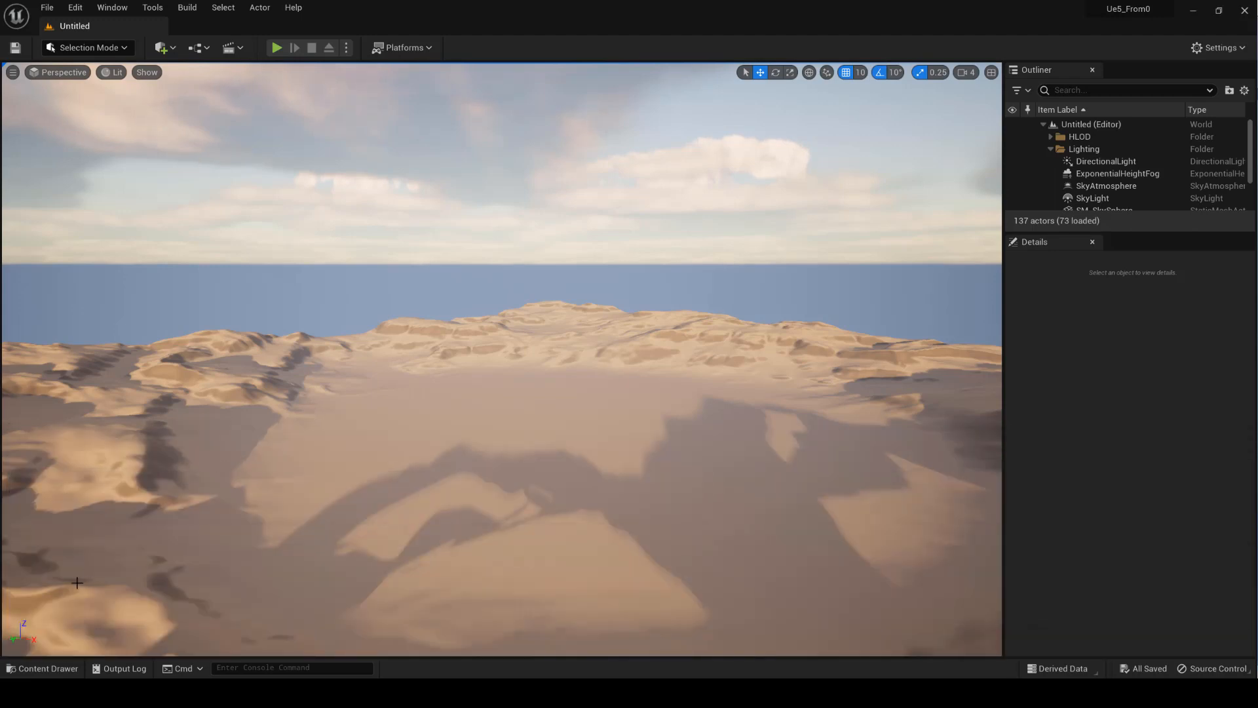
{"action": "left_click", "coordinate": [40, 668]}
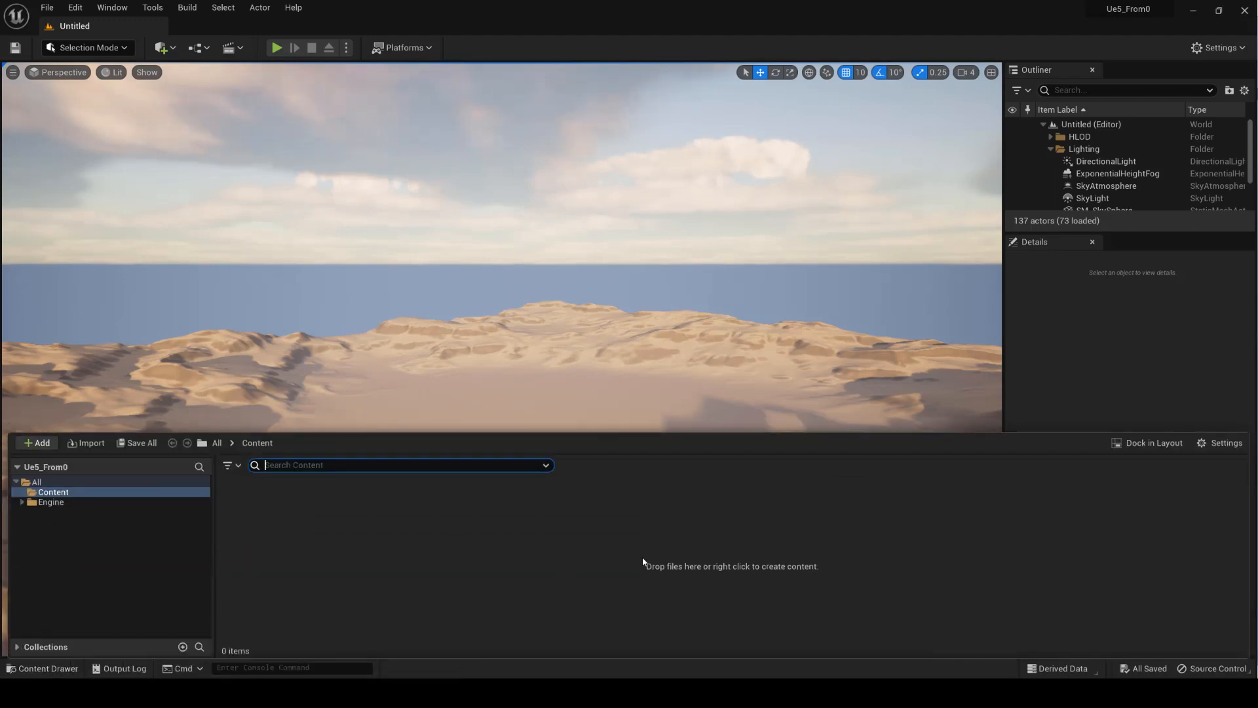
{"action": "mouse_move", "coordinate": [1148, 443]}
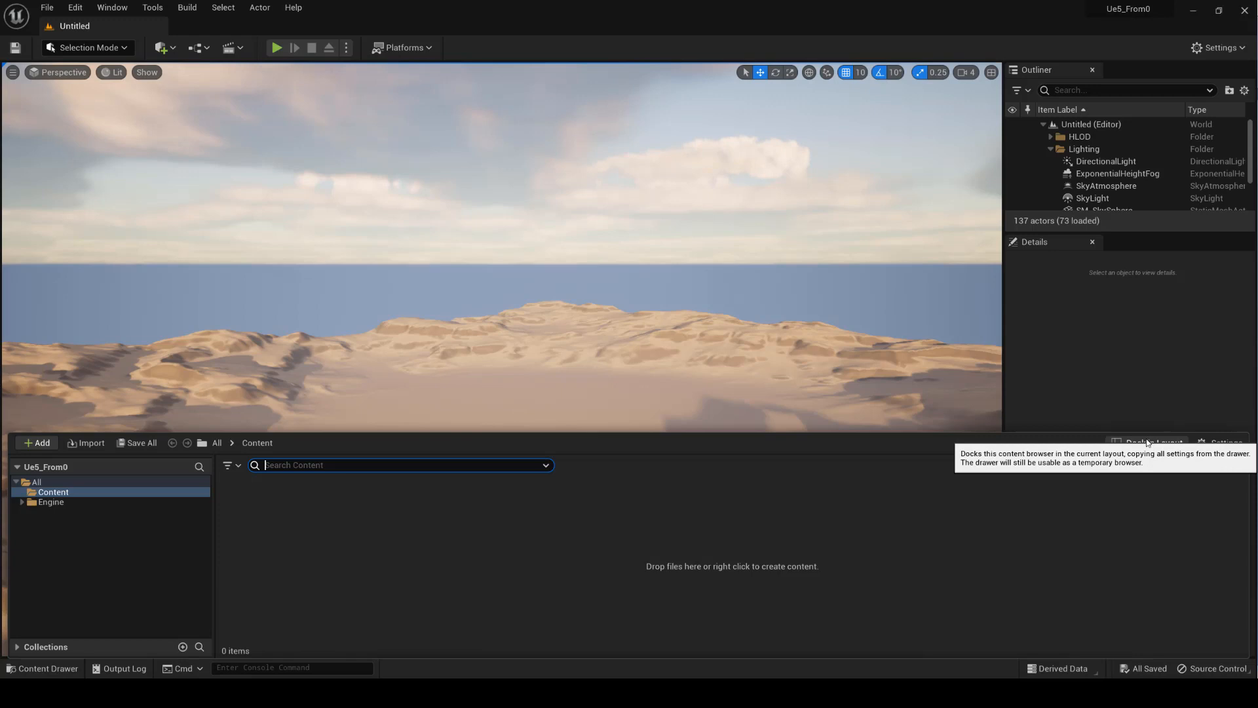
{"action": "left_click", "coordinate": [1153, 443]}
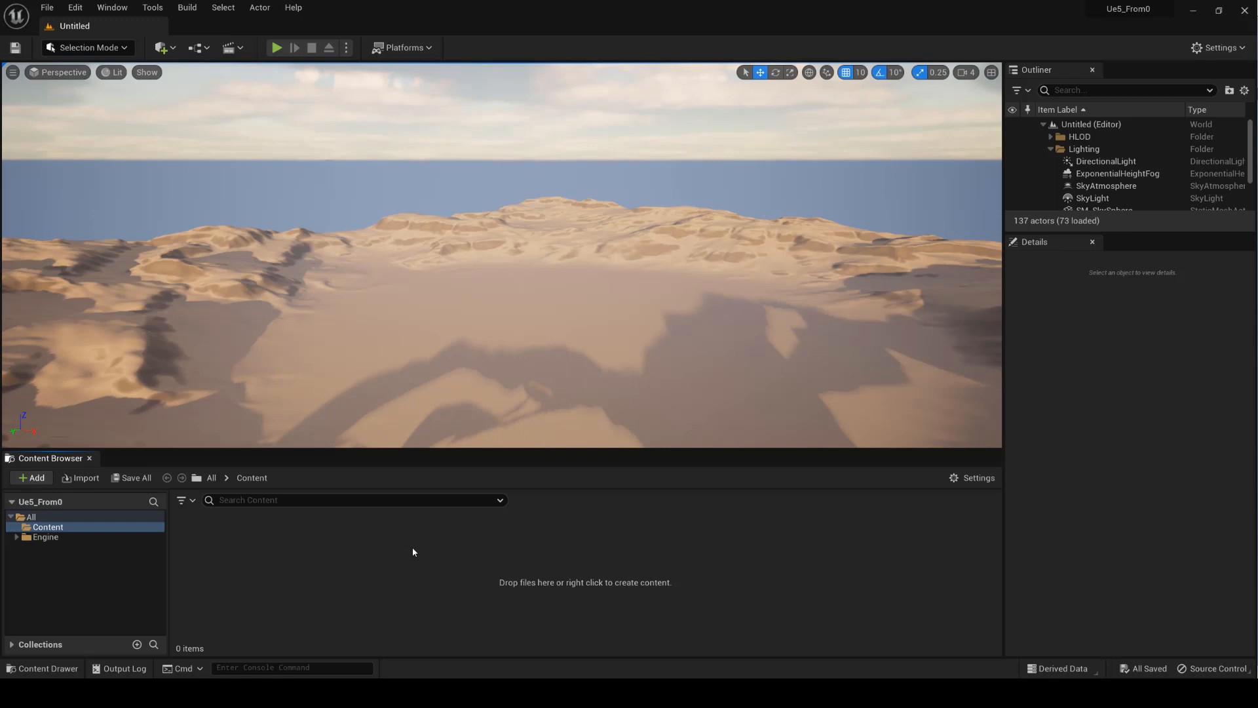
{"action": "mouse_move", "coordinate": [110, 7]}
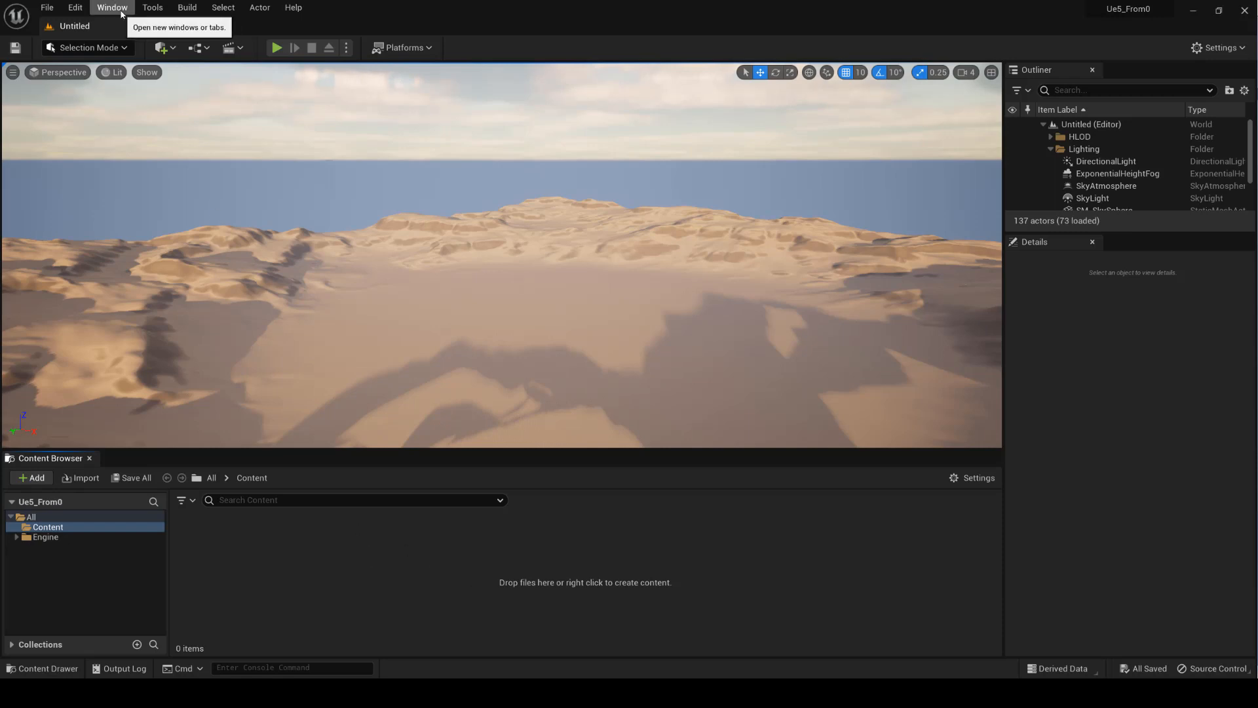
Show the Place Actors panel via the Window menu.
{"action": "left_click", "coordinate": [111, 7]}
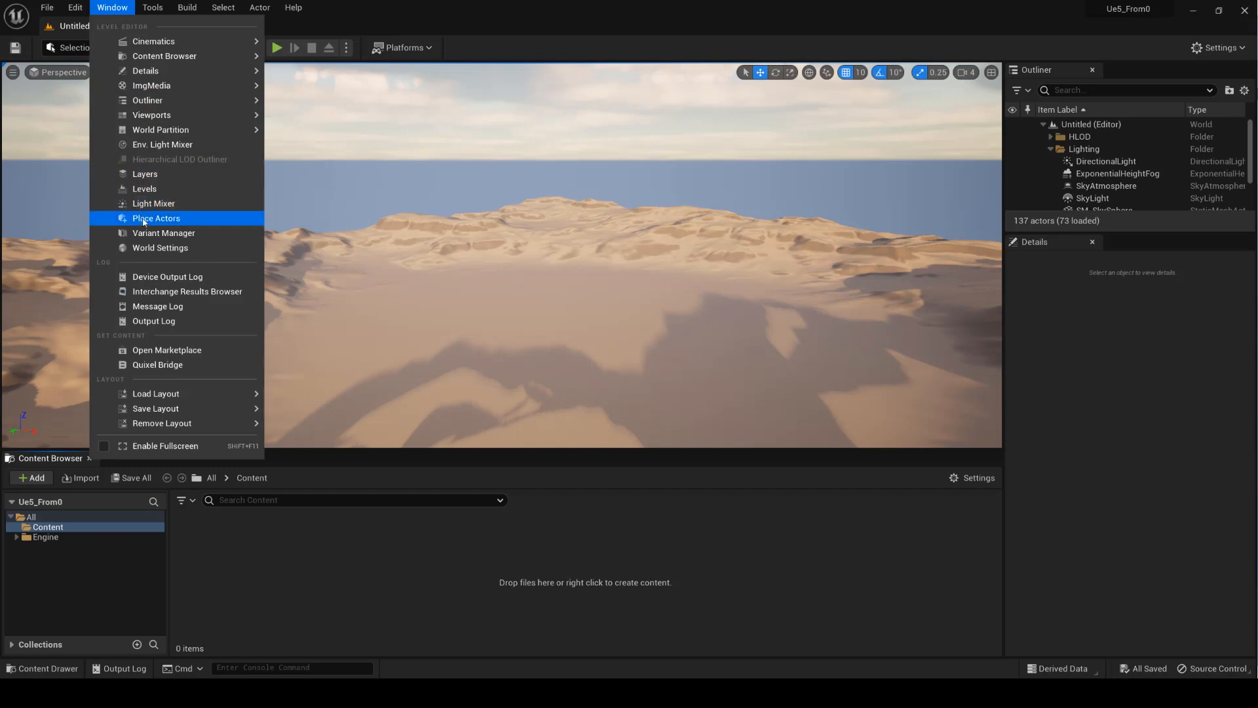
{"action": "left_click", "coordinate": [156, 217]}
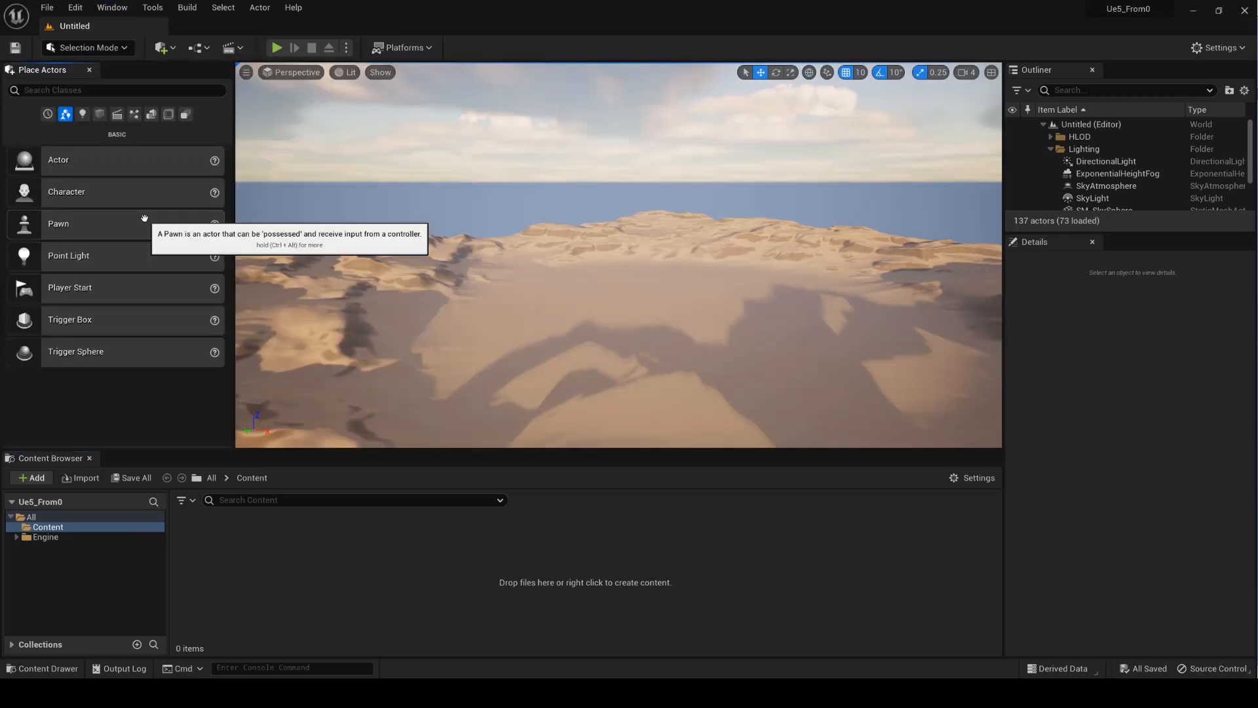
{"action": "mouse_move", "coordinate": [131, 316]}
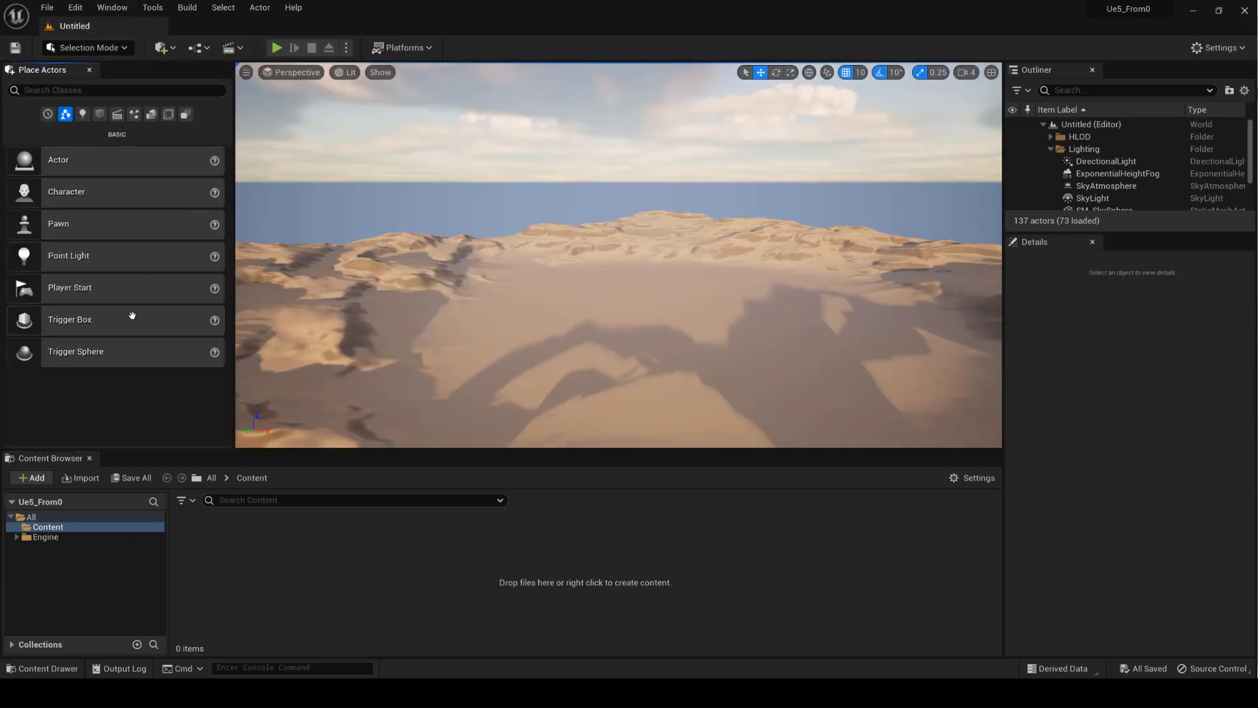
{"action": "mouse_move", "coordinate": [553, 211]}
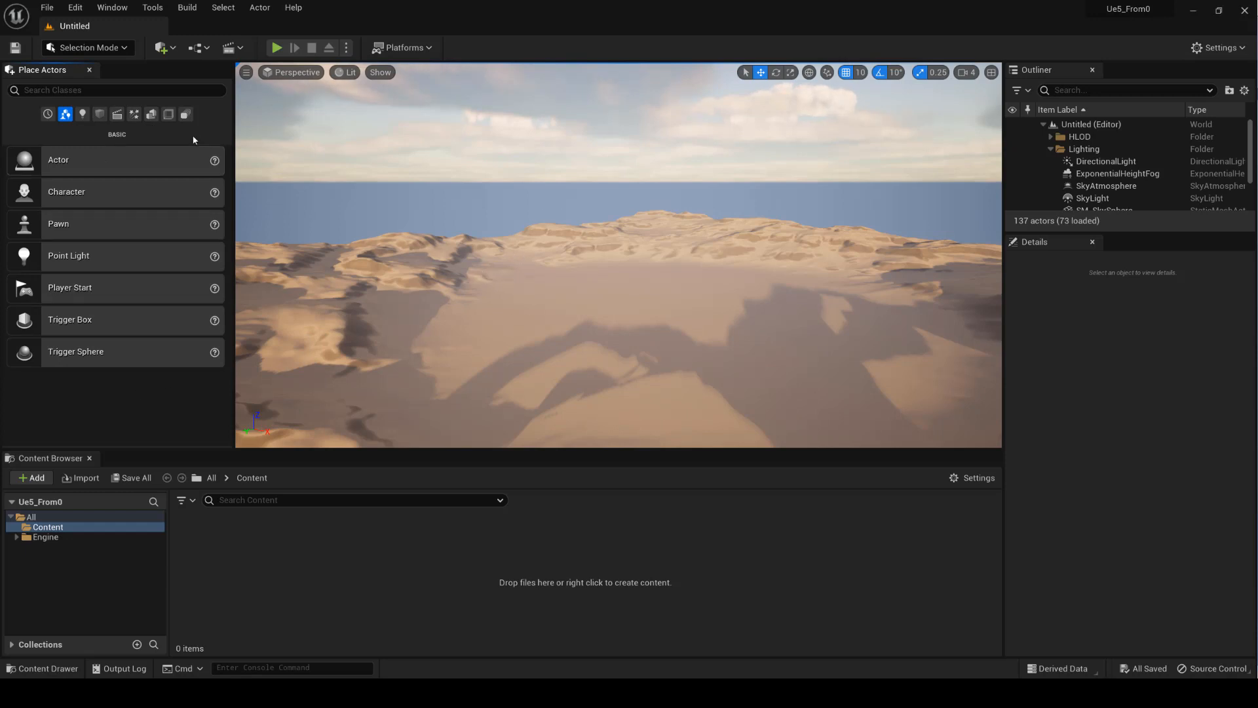
{"action": "mouse_move", "coordinate": [55, 71]}
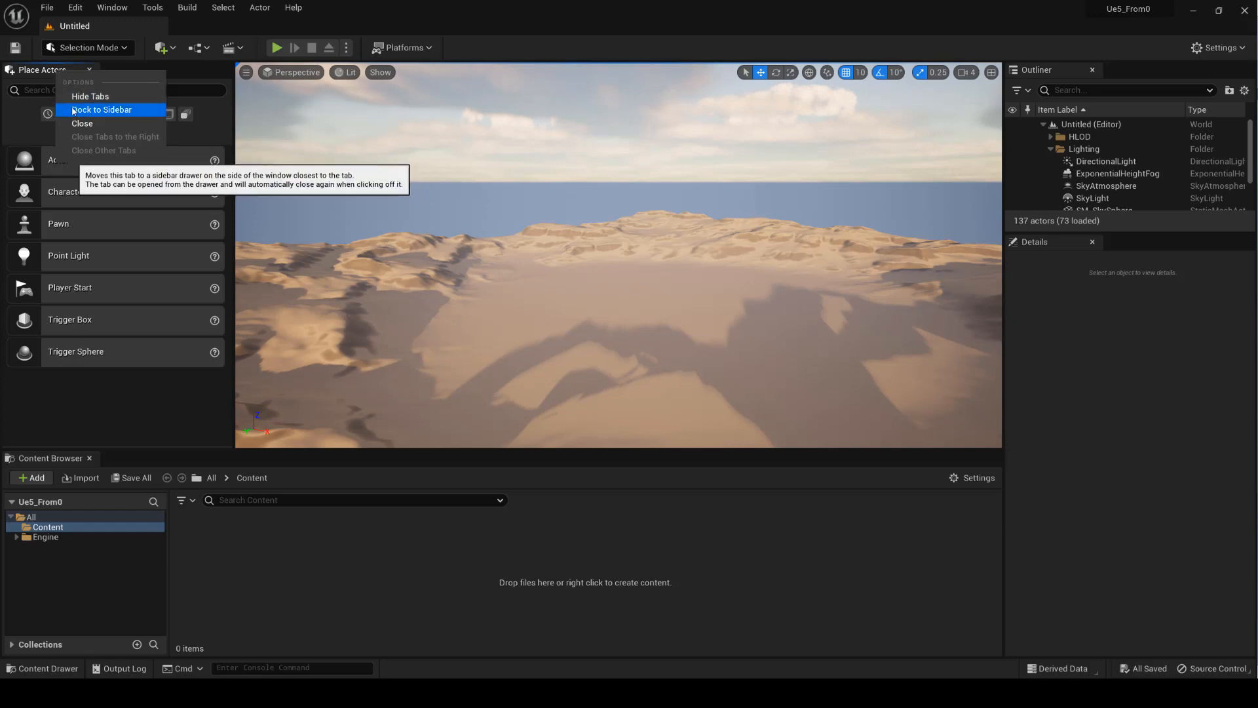
Dock Place Actors and the Outliner/Details tabs into the sidebars so the viewport fills the editor.
{"action": "left_click", "coordinate": [101, 110]}
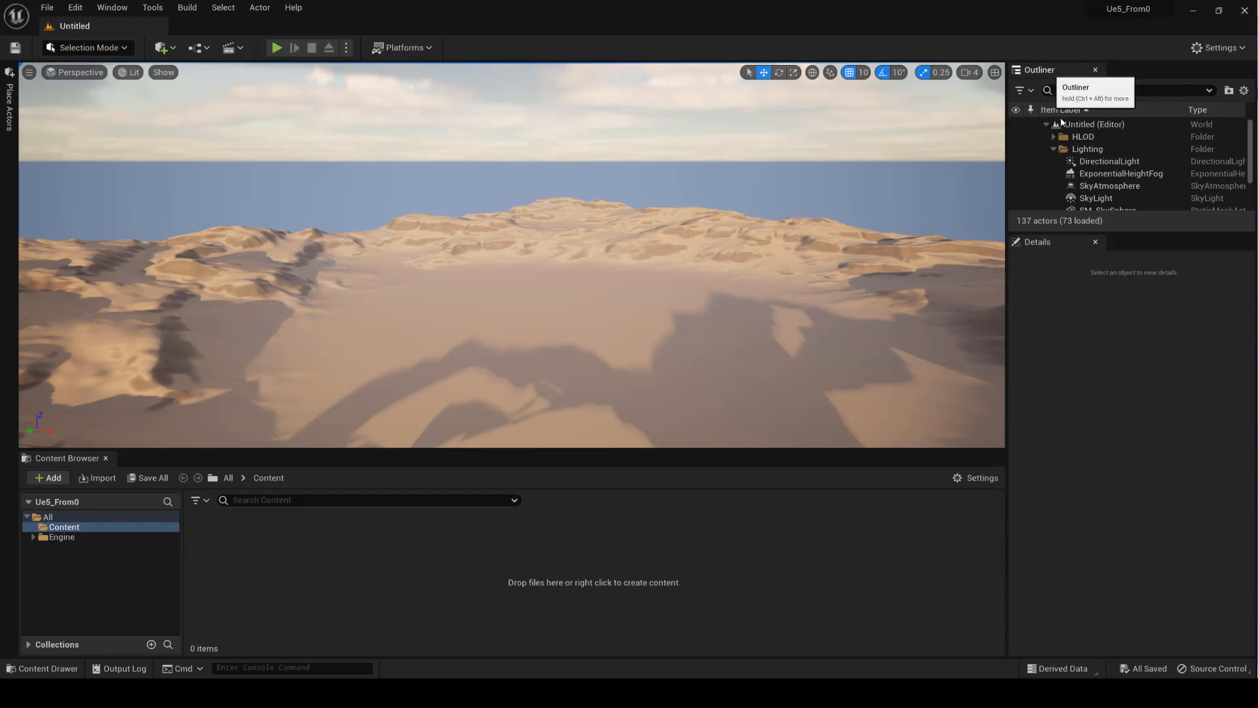
{"action": "mouse_move", "coordinate": [1054, 241]}
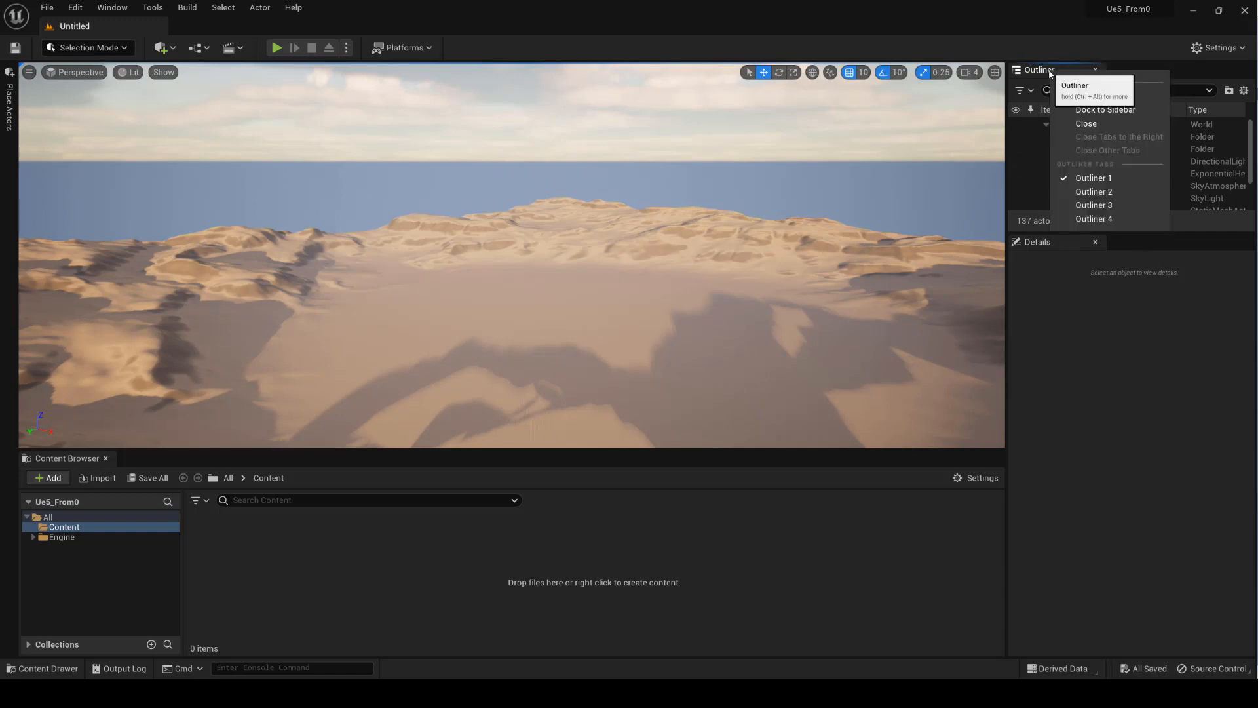
{"action": "left_click", "coordinate": [1107, 111]}
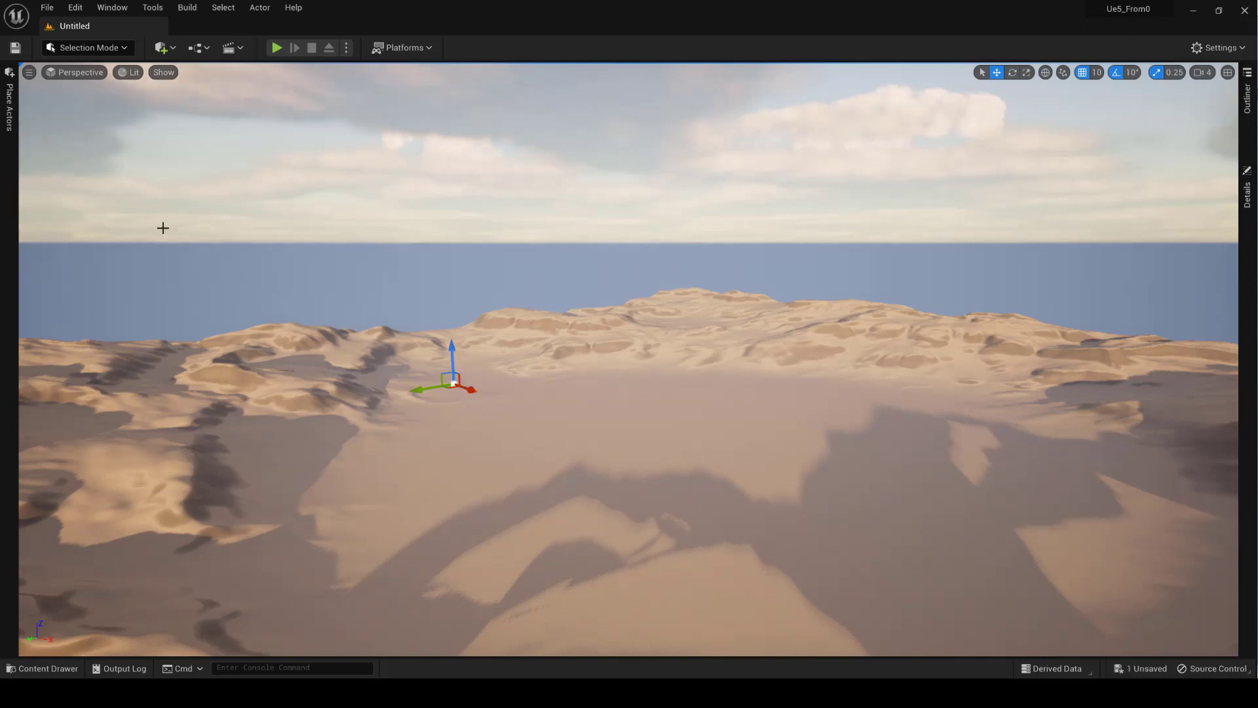
Open the Place Actors drawer and select the Shapes category listing Cube, Sphere, Cylinder, Cone, Plane.
{"action": "left_click", "coordinate": [8, 72]}
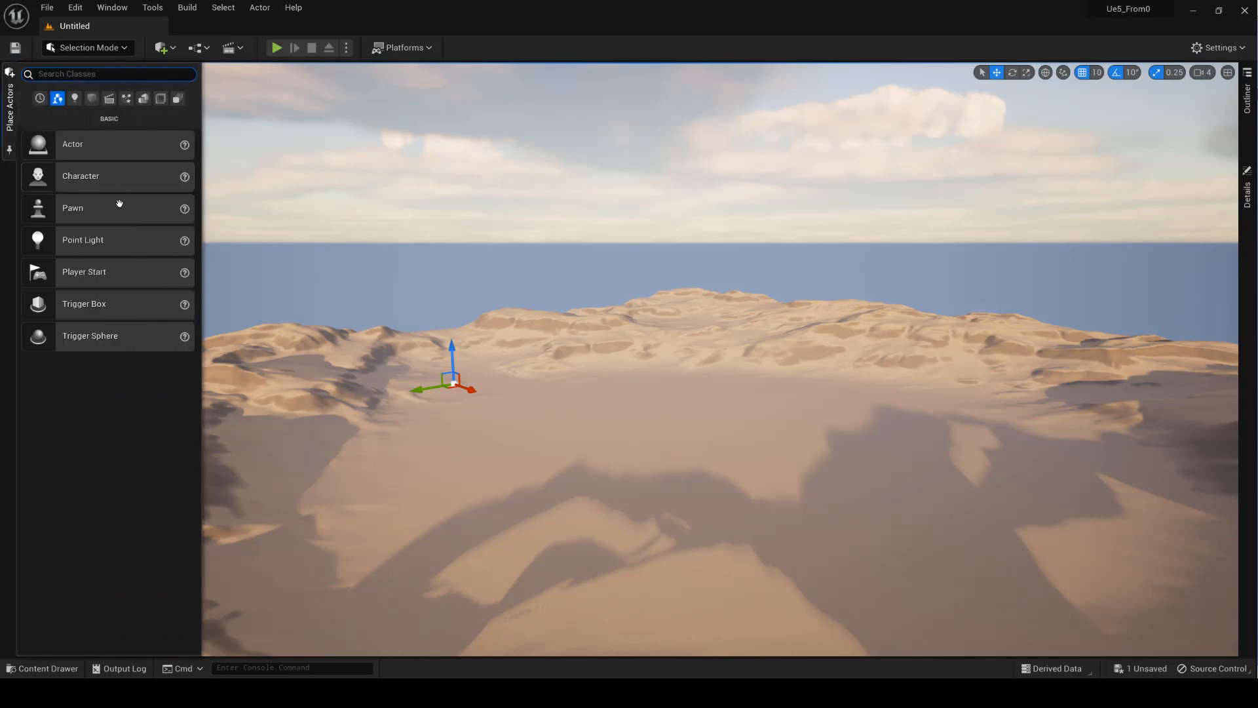
{"action": "left_click", "coordinate": [91, 98]}
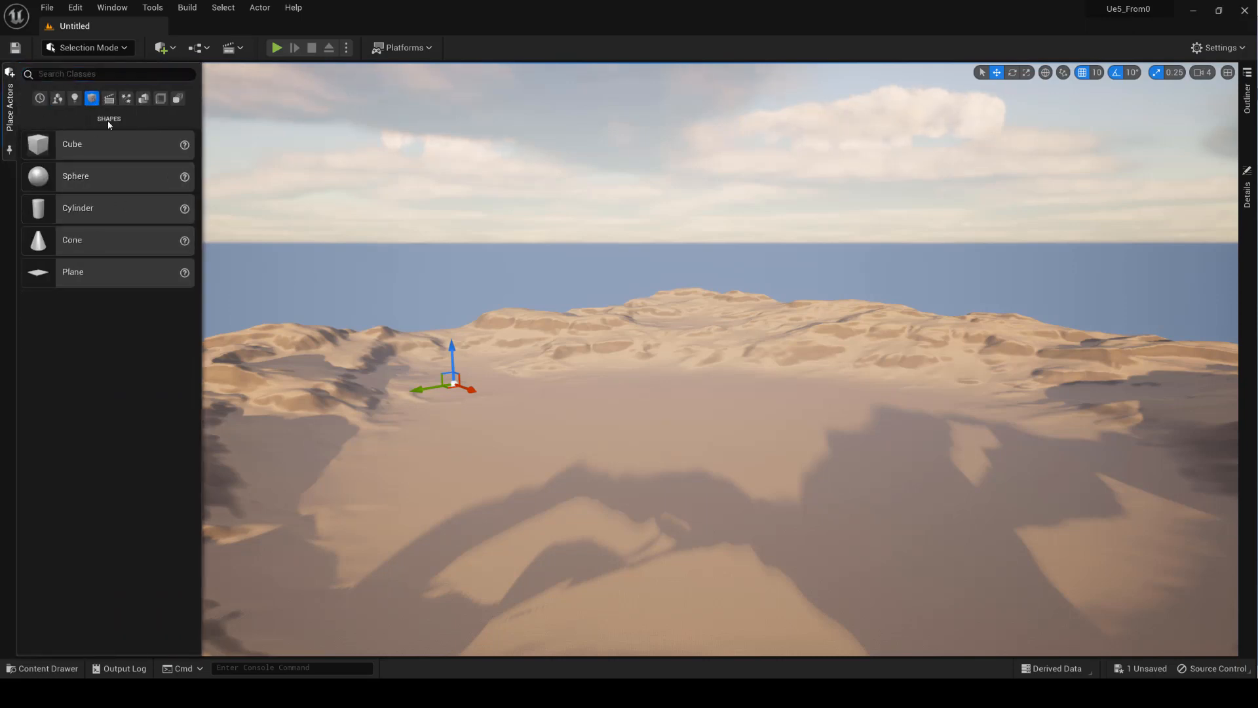
{"action": "mouse_move", "coordinate": [113, 236]}
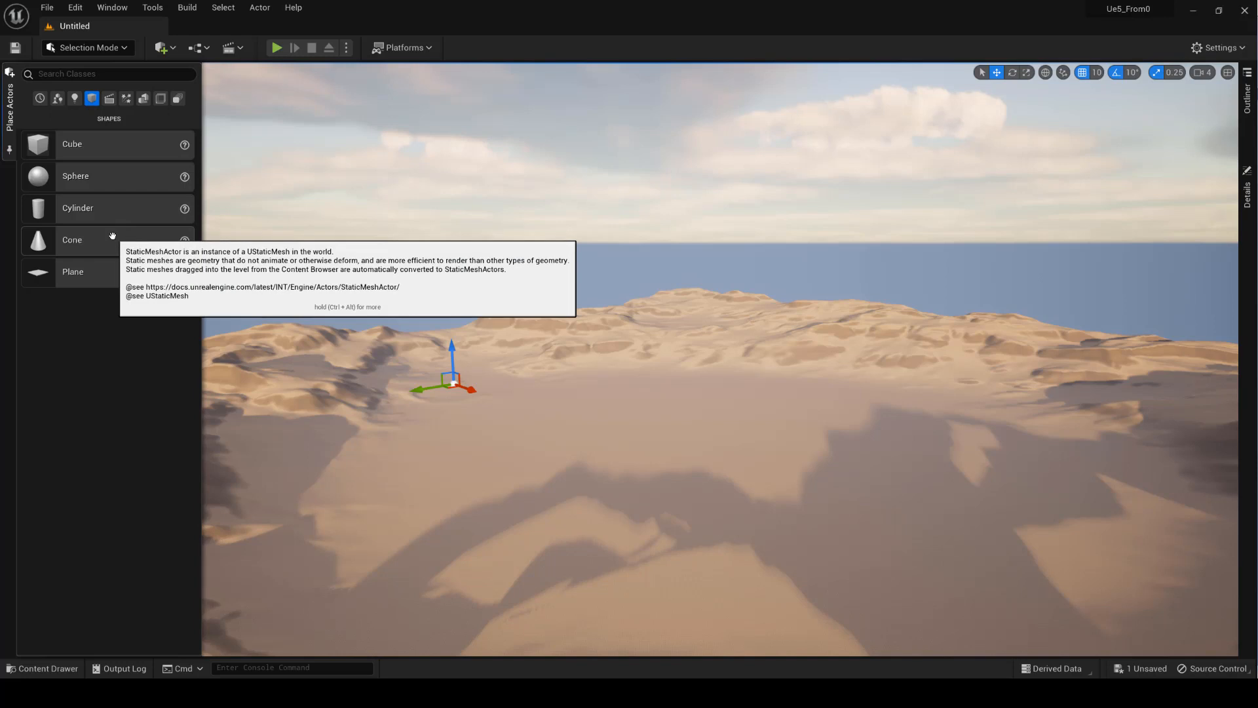